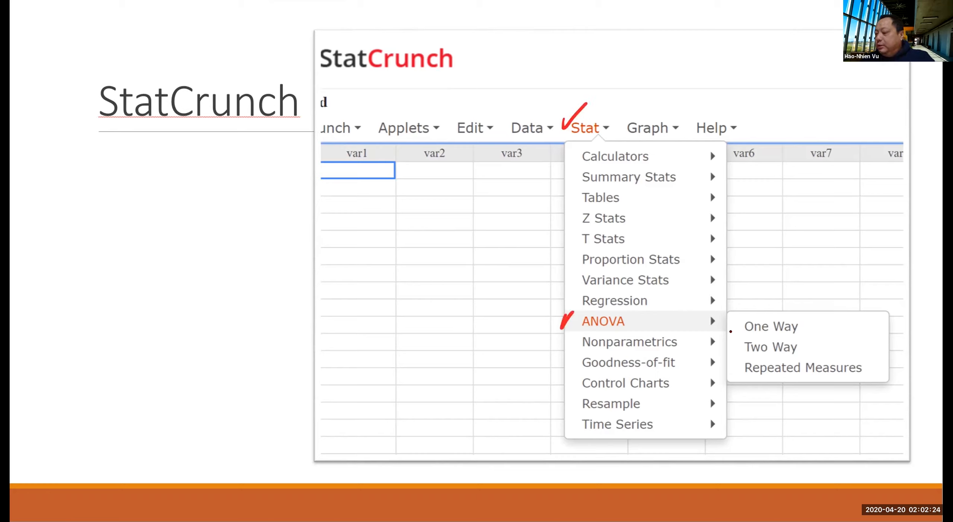
mouse_move(770, 326)
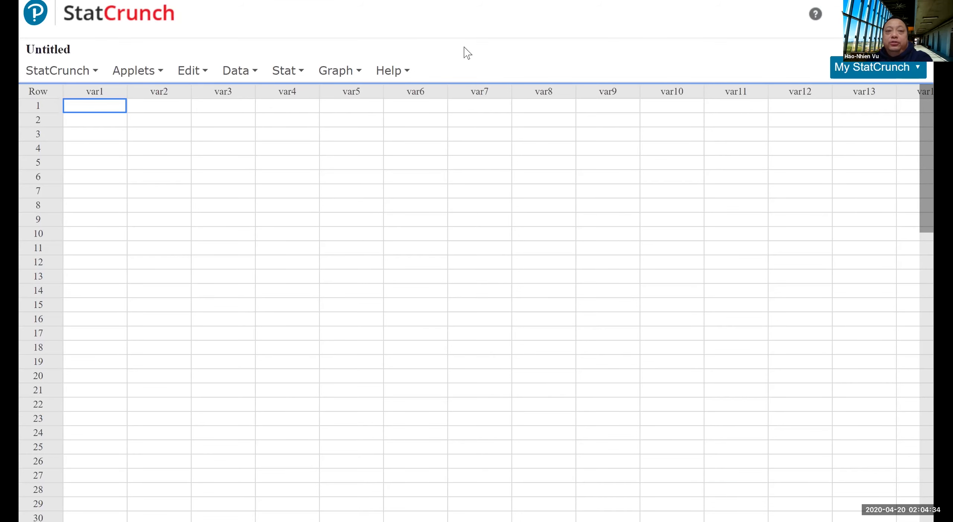
Step: Open Stat > ANOVA > One Way on the blank Untitled worksheet
click(284, 70)
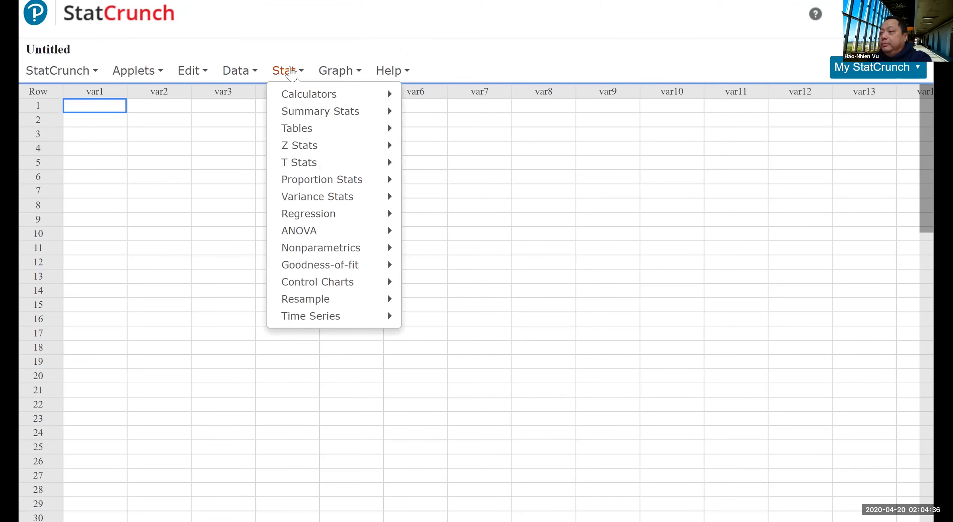
mouse_move(299, 230)
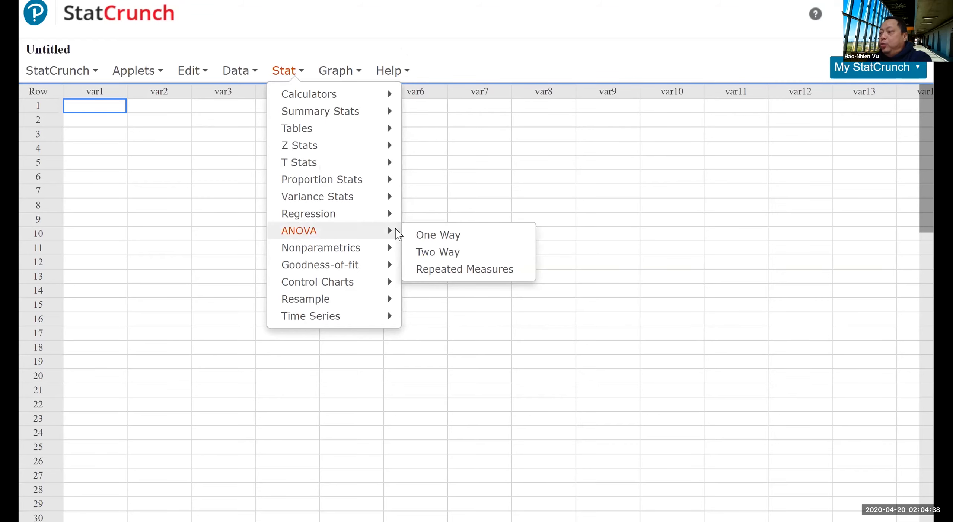
click(438, 235)
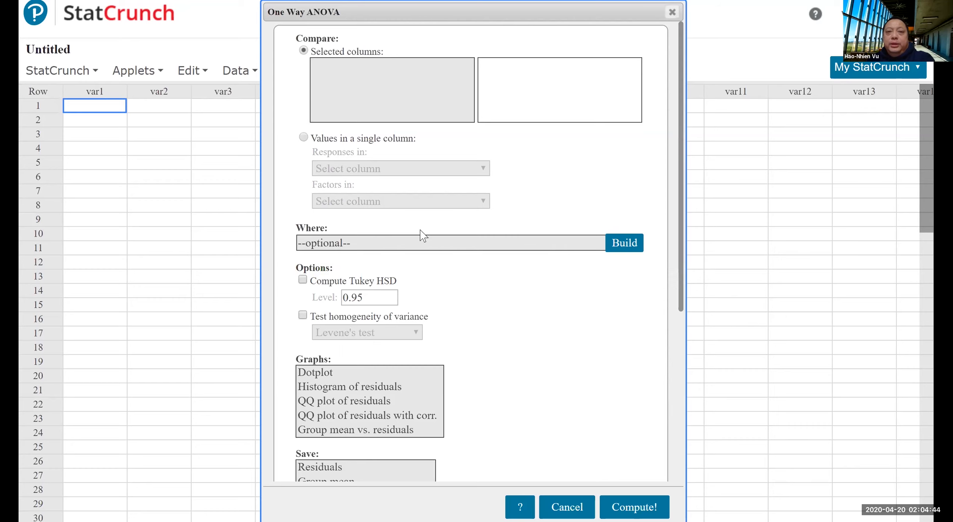
mouse_move(312, 42)
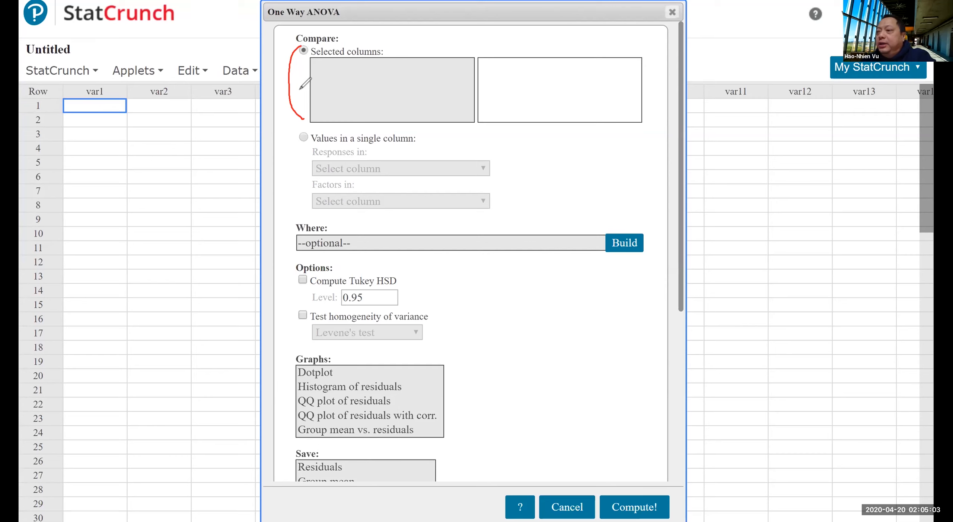
mouse_move(252, 186)
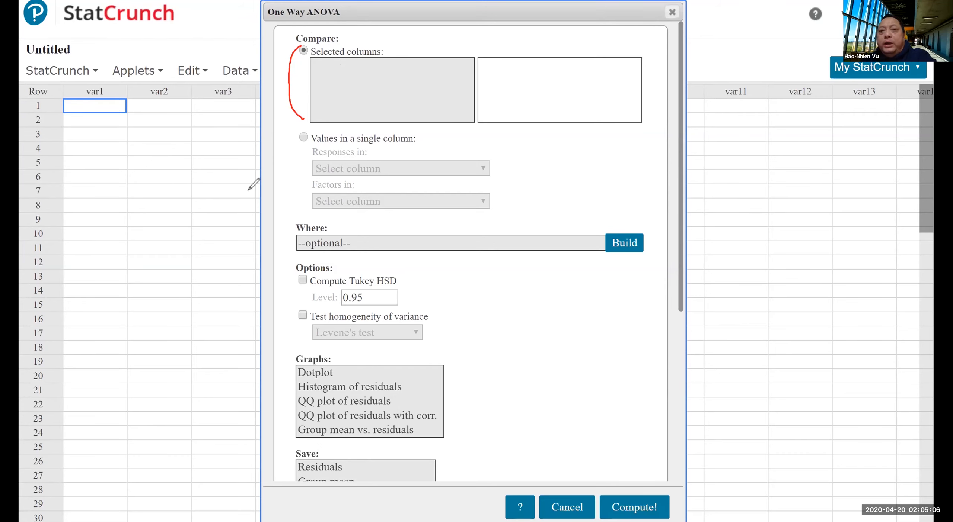
mouse_move(104, 97)
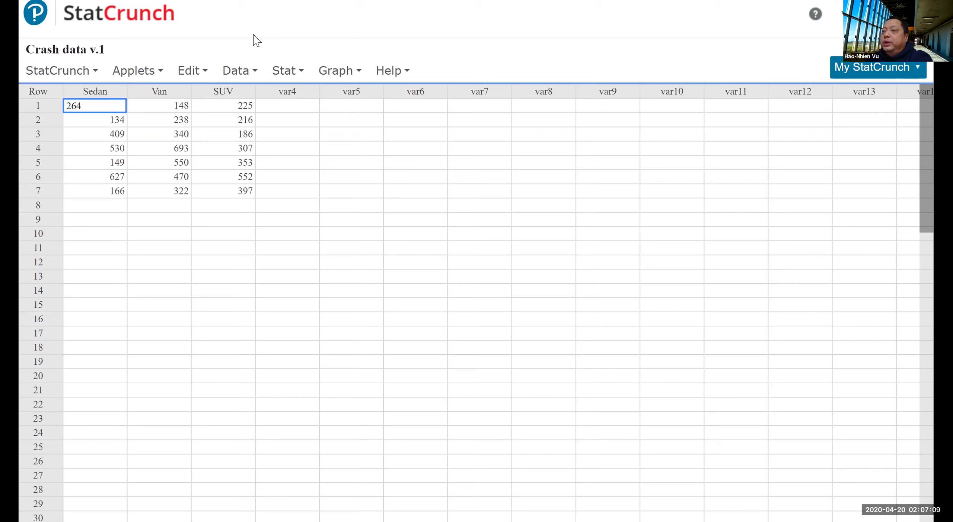
mouse_move(105, 208)
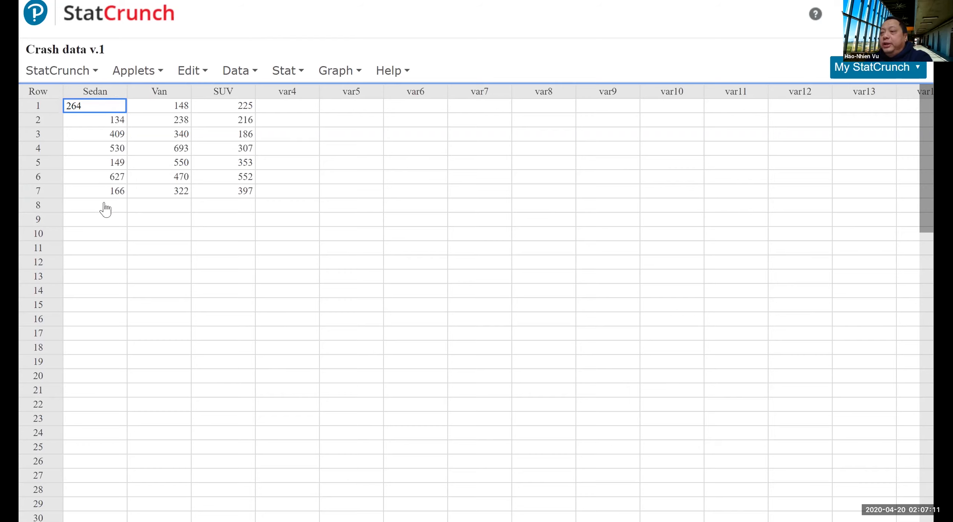
mouse_move(276, 70)
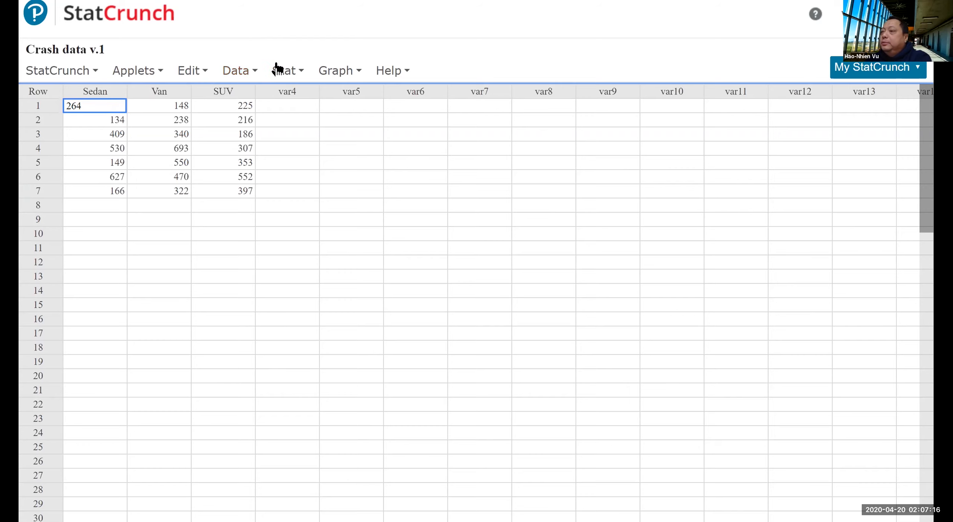
Step: Open the One Way ANOVA dialog on the Crash data sheet
click(283, 71)
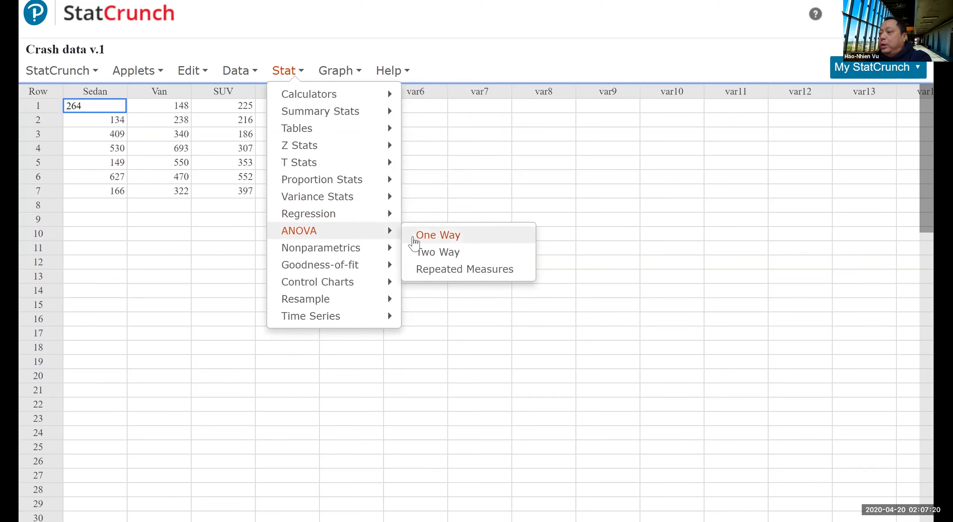
click(438, 235)
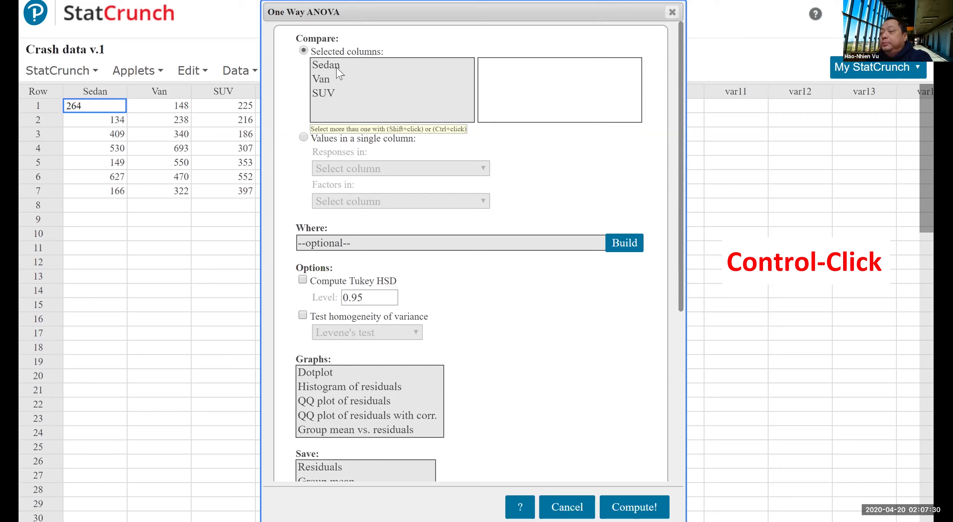
Step: Compare Sedan, Van and SUV in the ANOVA and compute it (F-Stat 0.399, P-value 0.677)
click(321, 79)
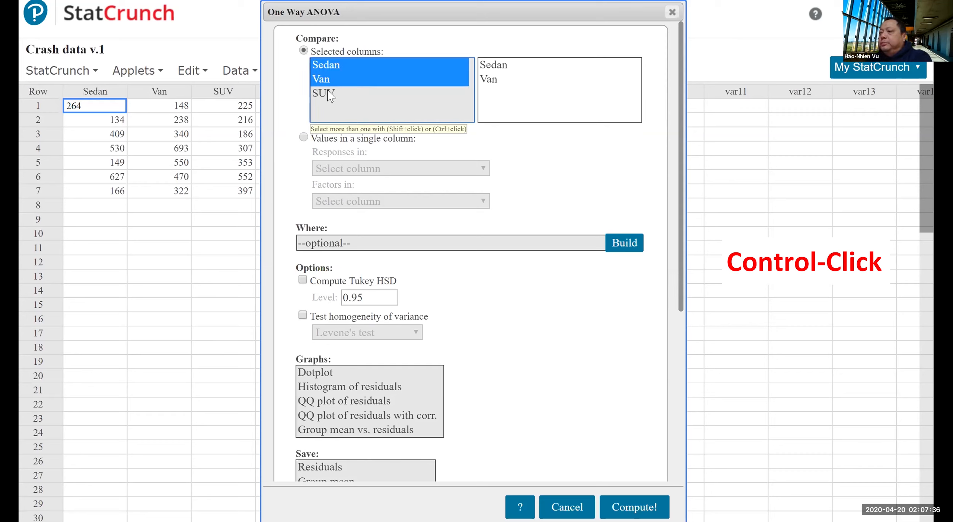
click(321, 79)
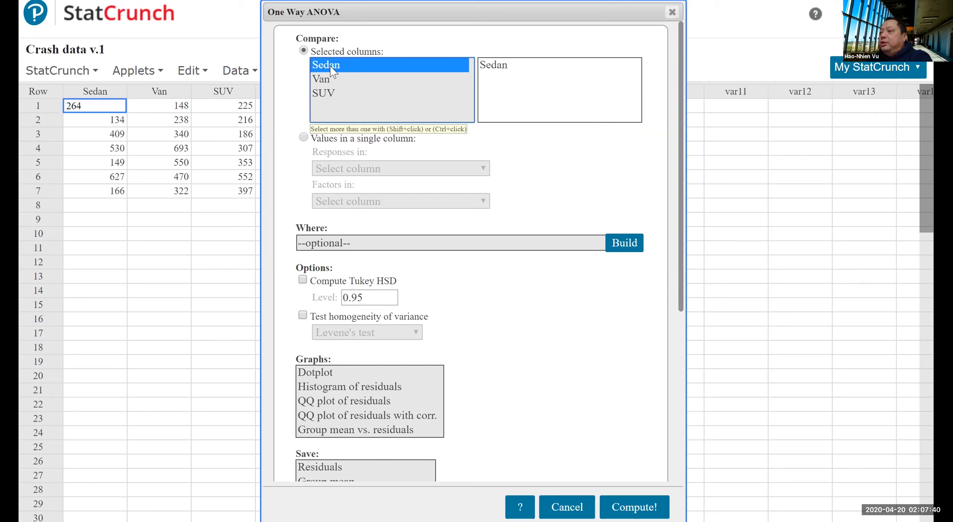
mouse_move(331, 100)
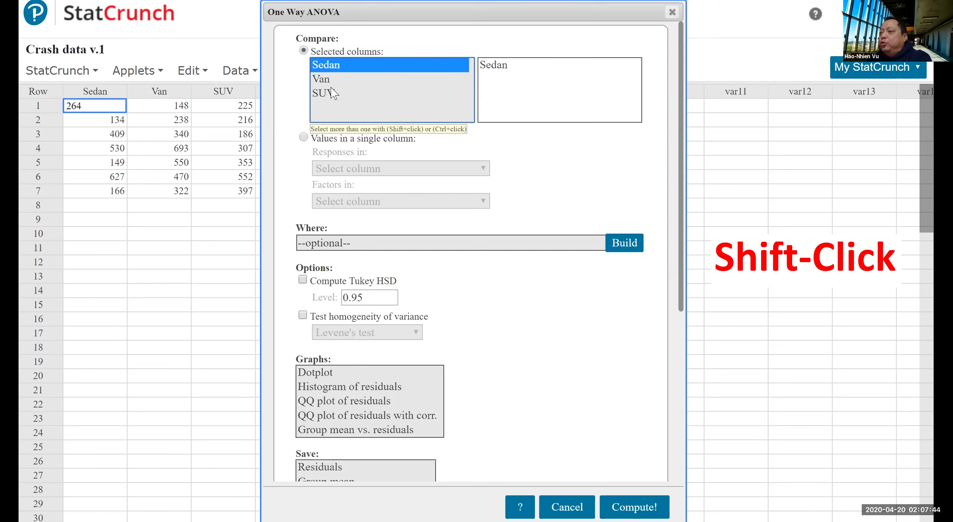
click(324, 93)
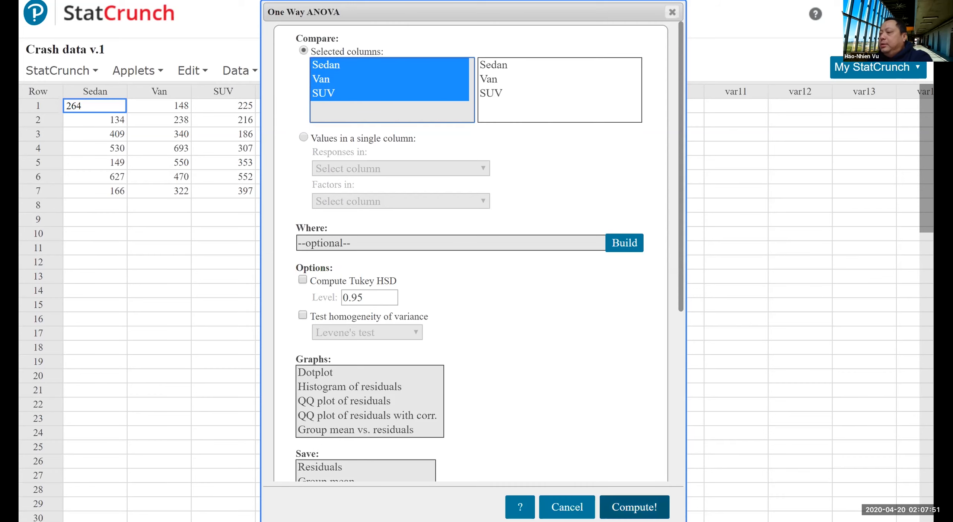
click(634, 507)
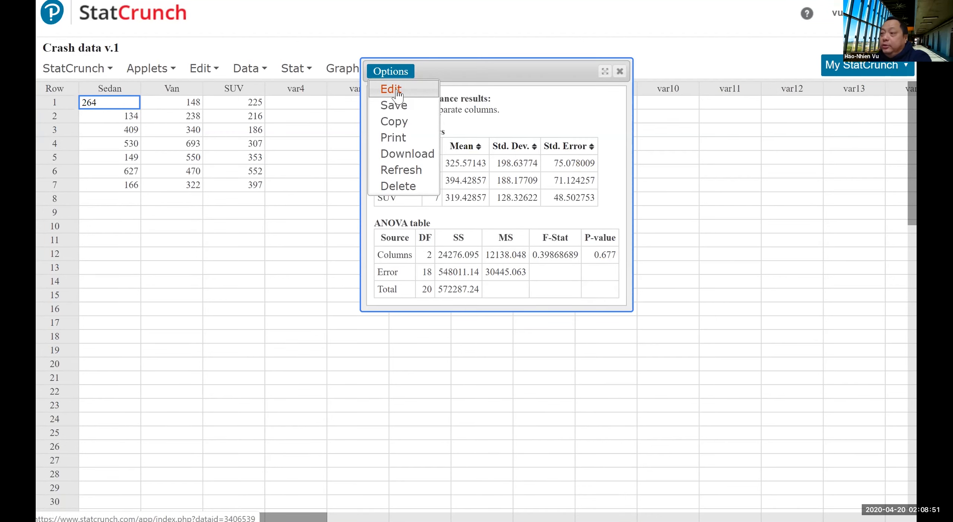
Step: Rerun the ANOVA with a Dotplot graph and view the Sedan, Van, SUV dotplot
click(391, 89)
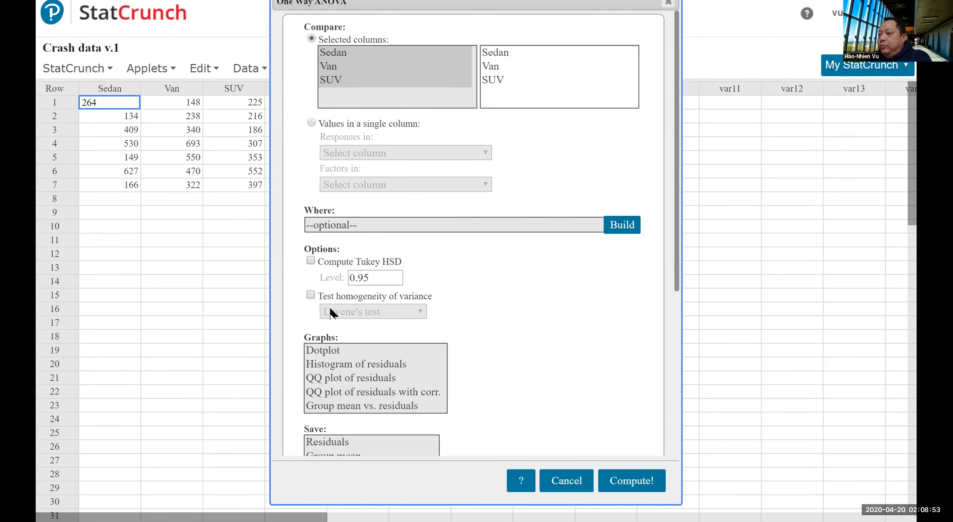
click(322, 351)
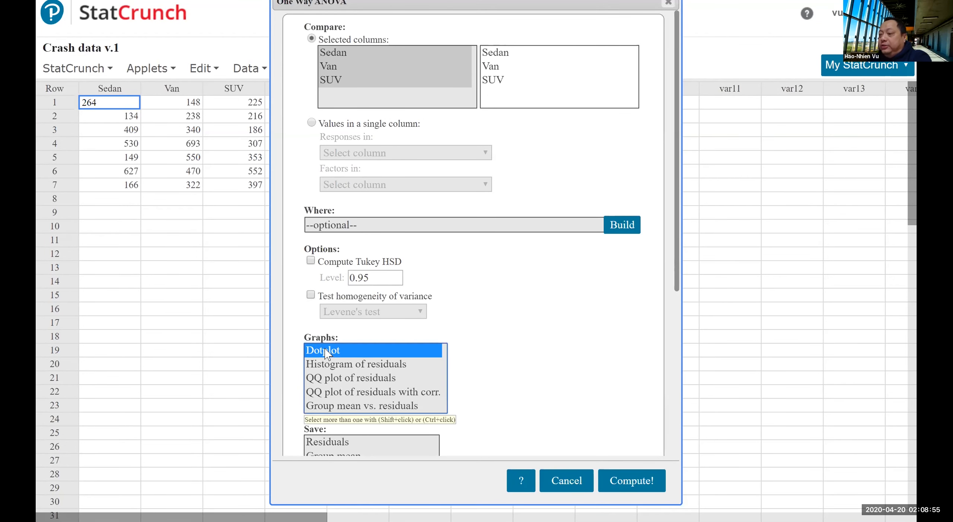
click(631, 481)
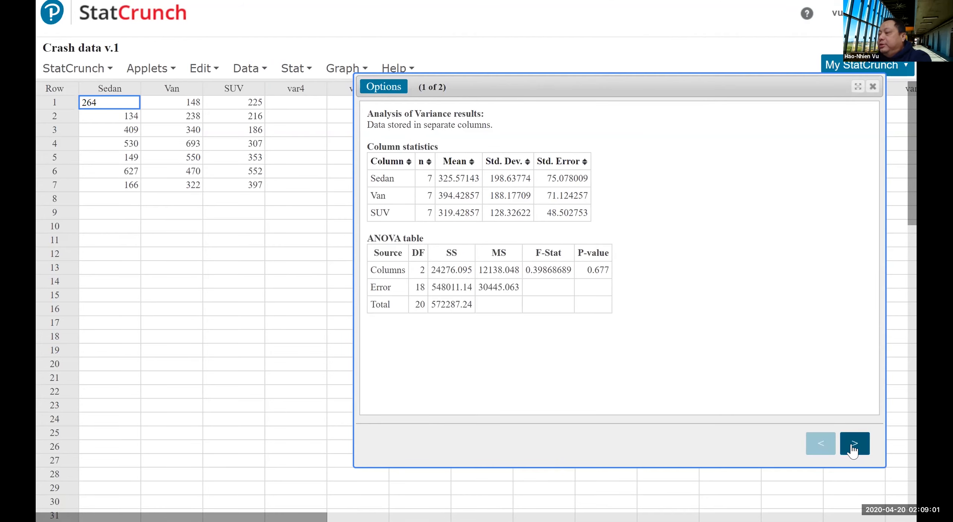
click(854, 443)
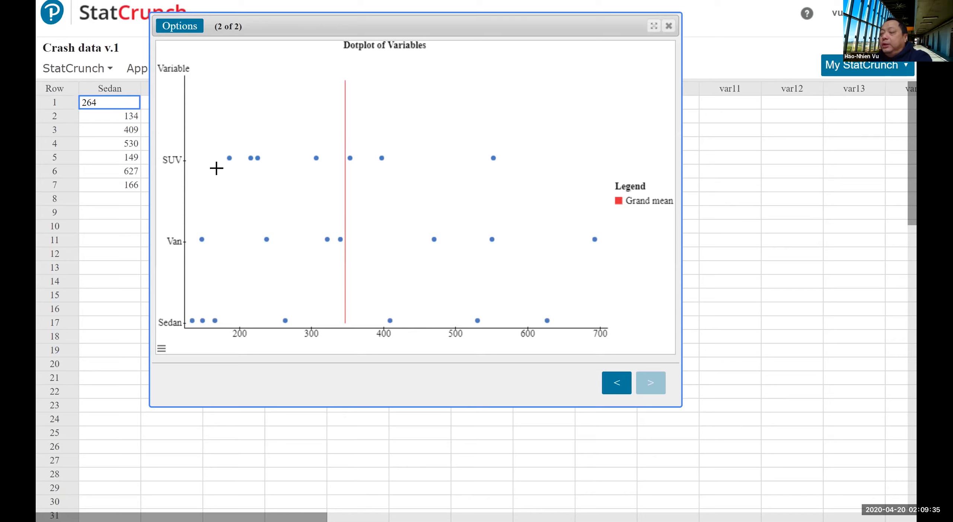
mouse_move(467, 126)
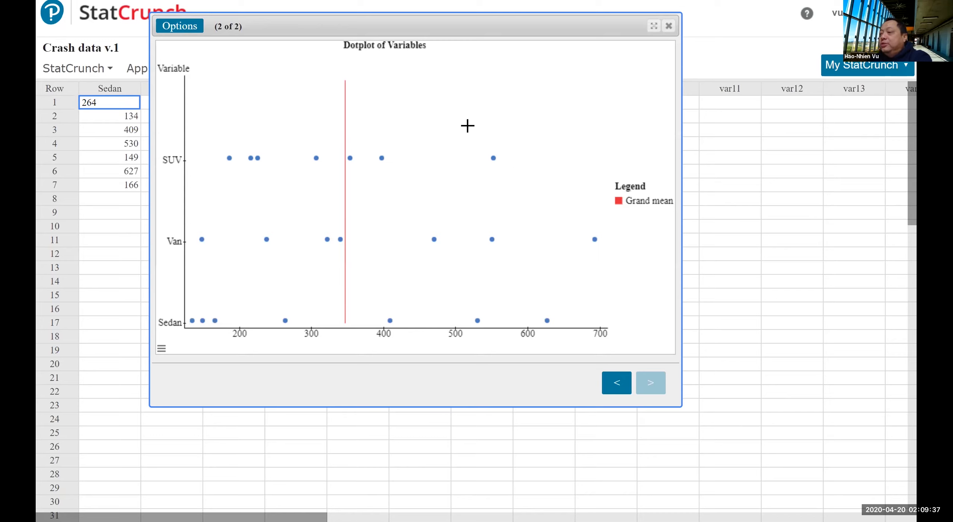
mouse_move(676, 246)
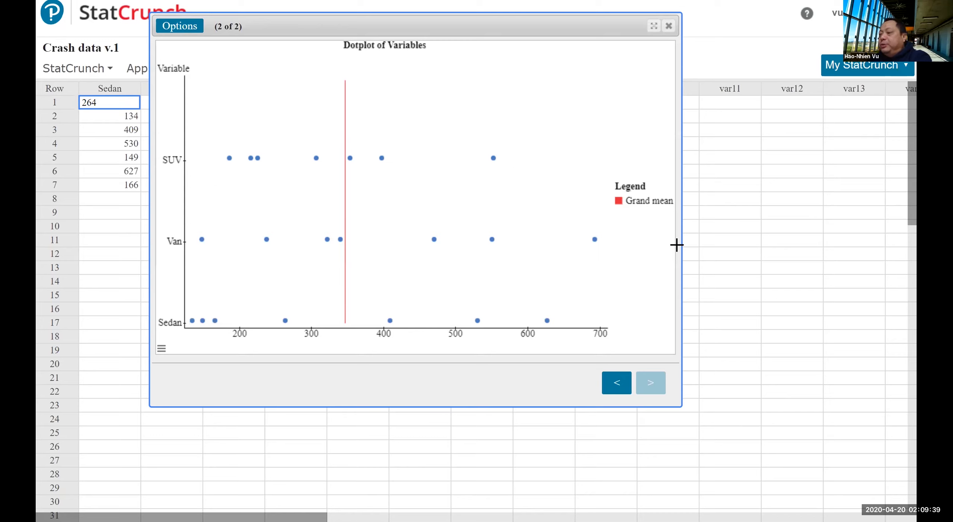
mouse_move(576, 333)
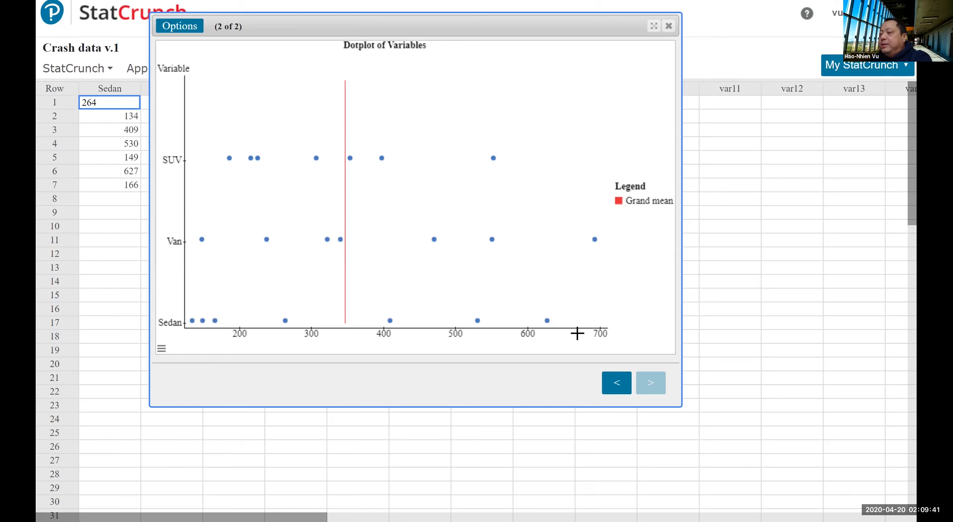
mouse_move(271, 193)
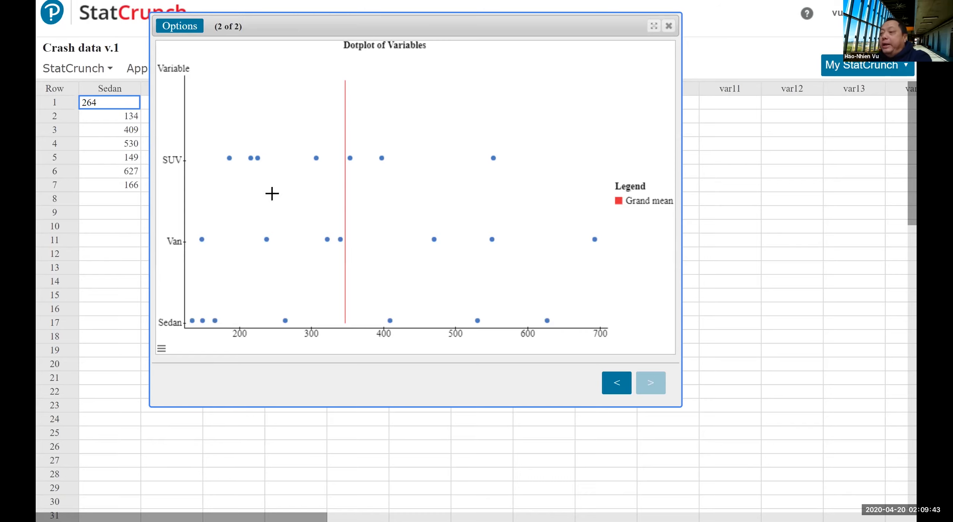
mouse_move(421, 289)
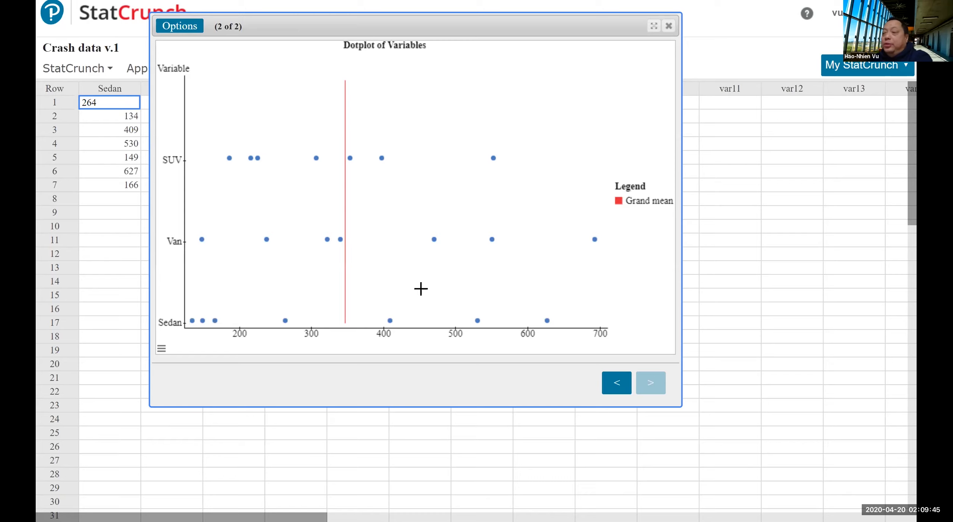
mouse_move(366, 159)
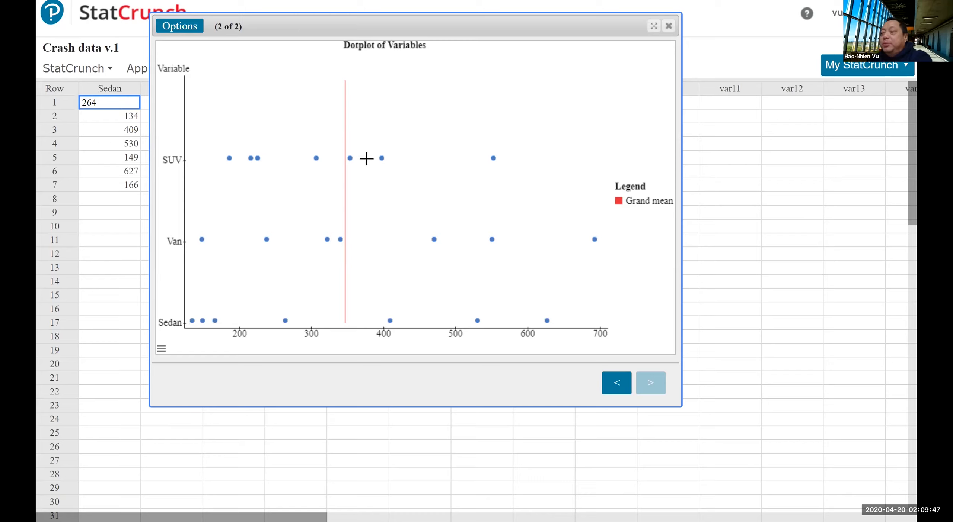
mouse_move(365, 330)
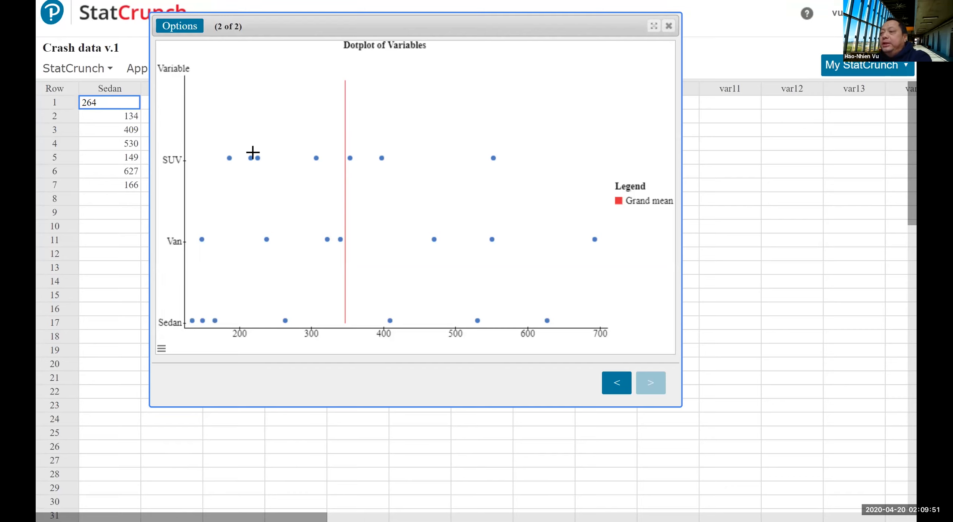
mouse_move(505, 242)
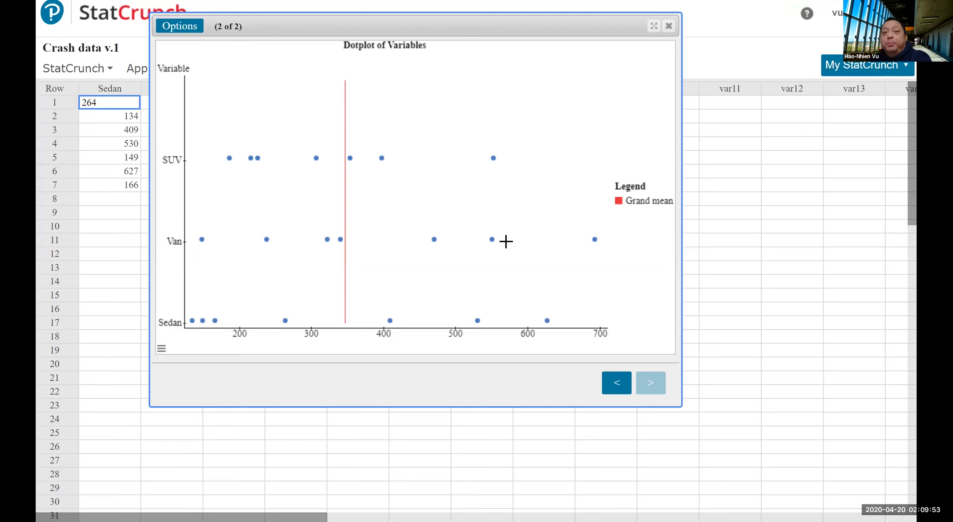
mouse_move(523, 306)
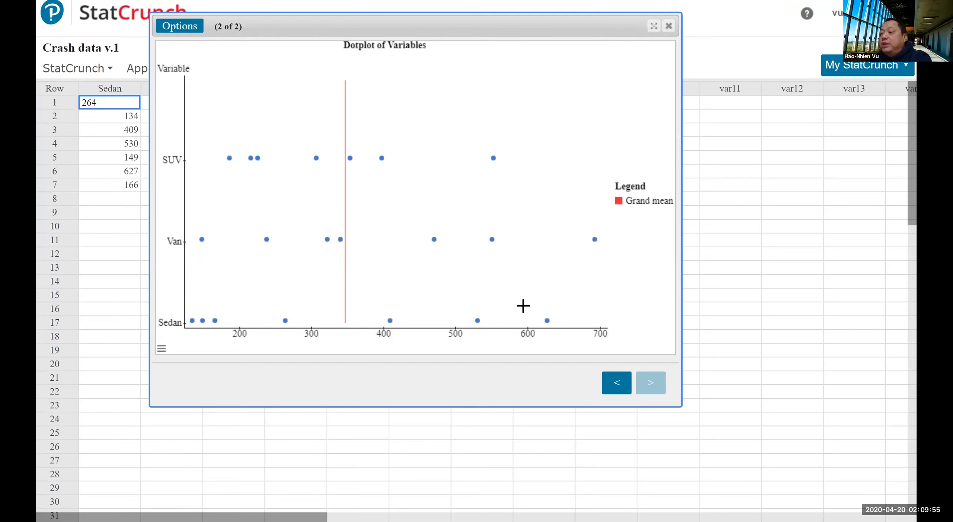
mouse_move(509, 322)
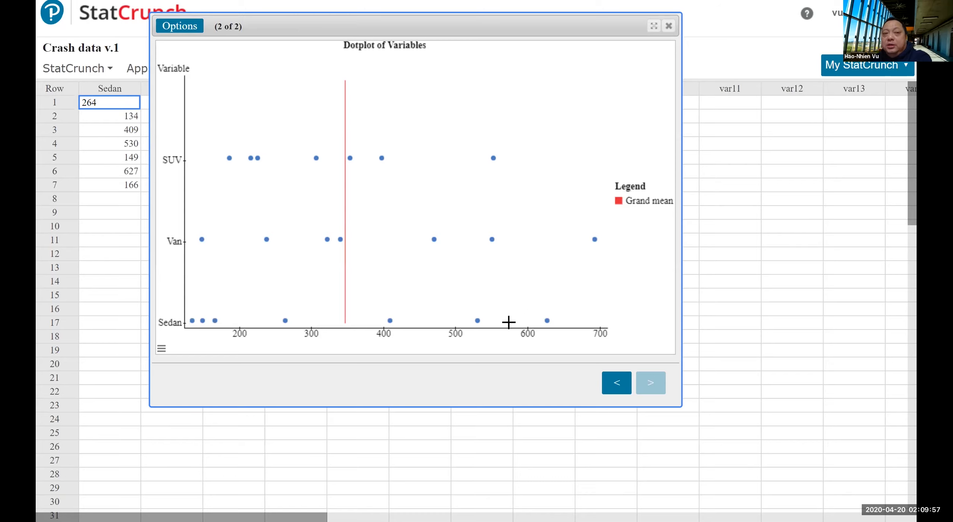
mouse_move(512, 281)
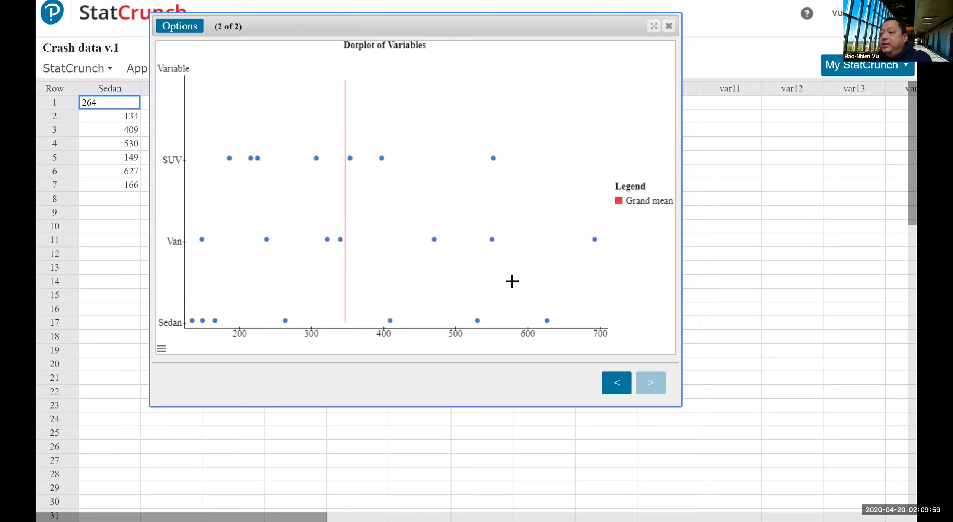
mouse_move(446, 179)
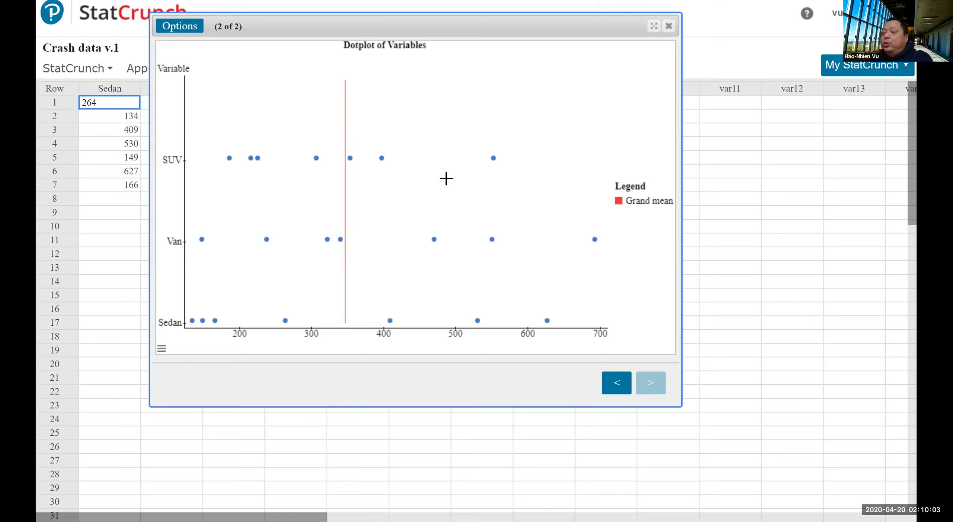
mouse_move(363, 238)
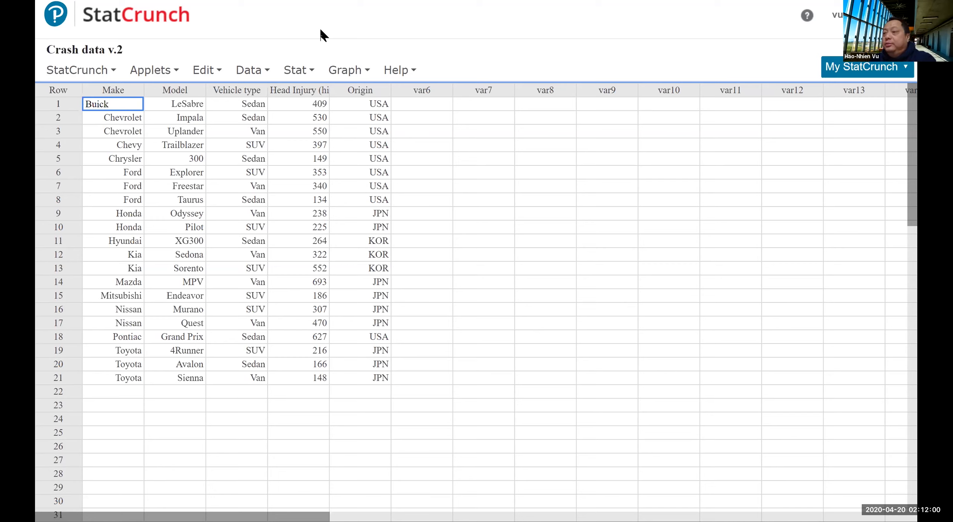
Step: Deselect the Buick cell in the Crash data v.2 sheet
click(113, 391)
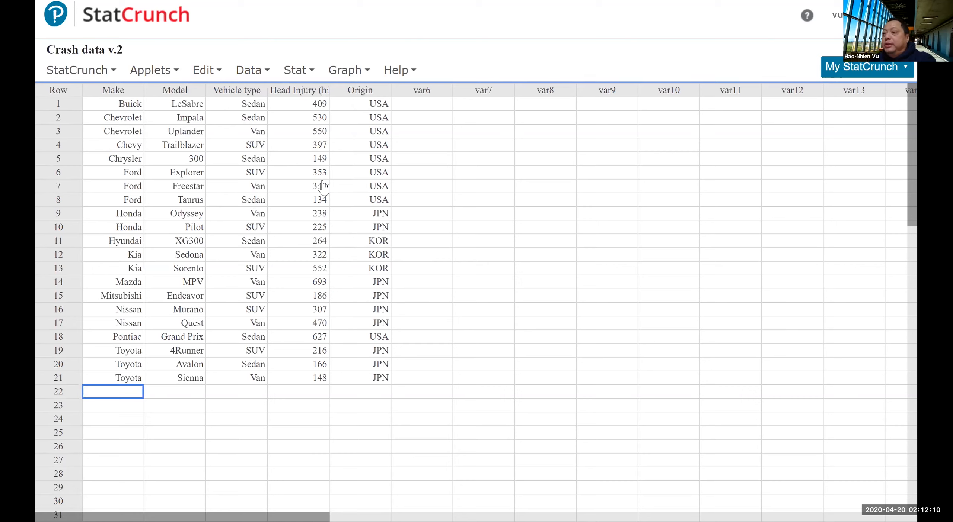
mouse_move(298, 314)
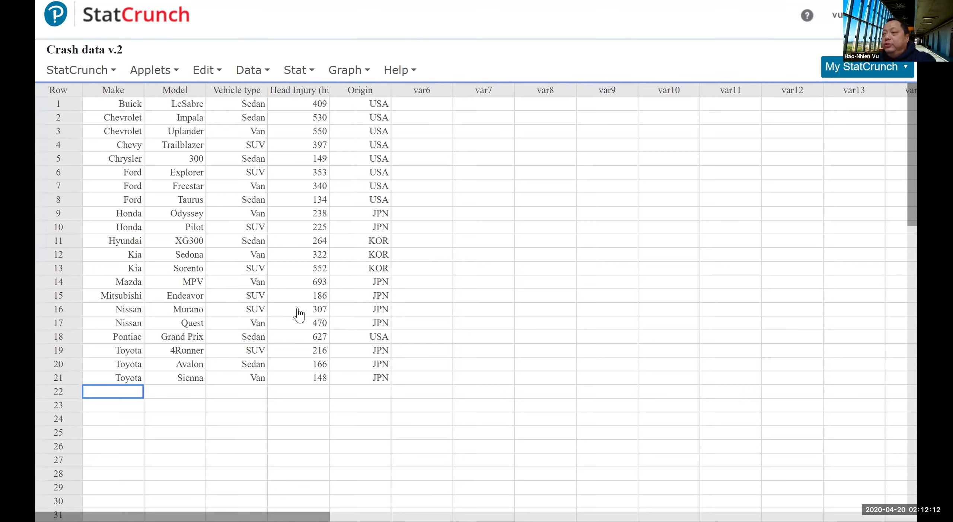
mouse_move(360, 347)
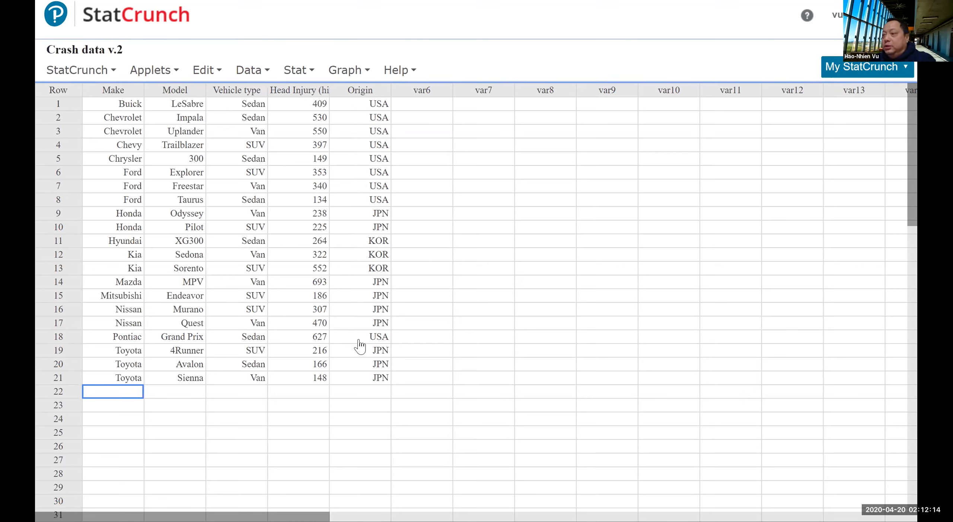
mouse_move(506, 54)
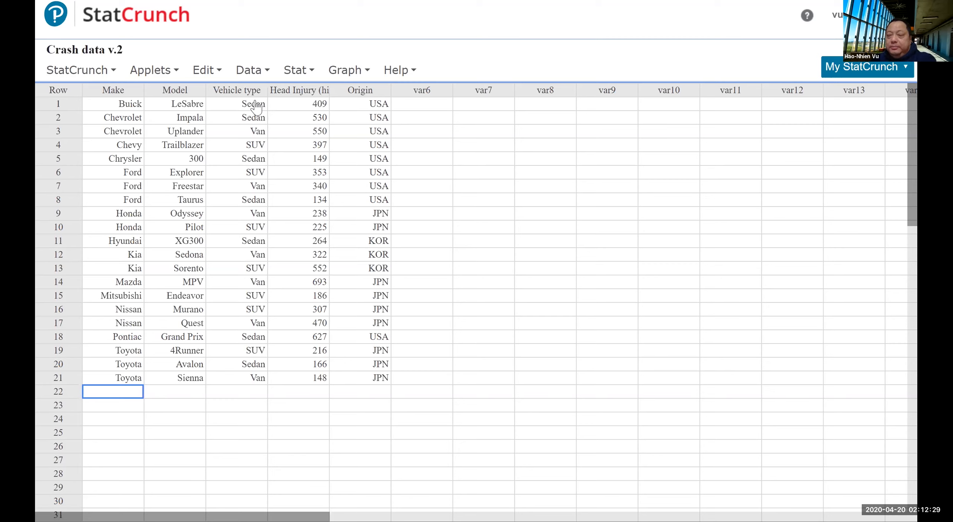
mouse_move(262, 98)
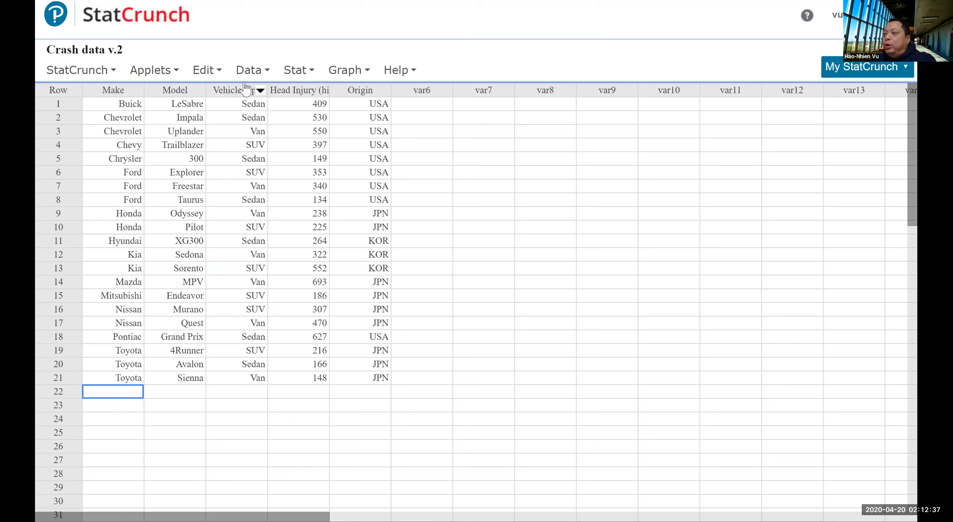
click(249, 69)
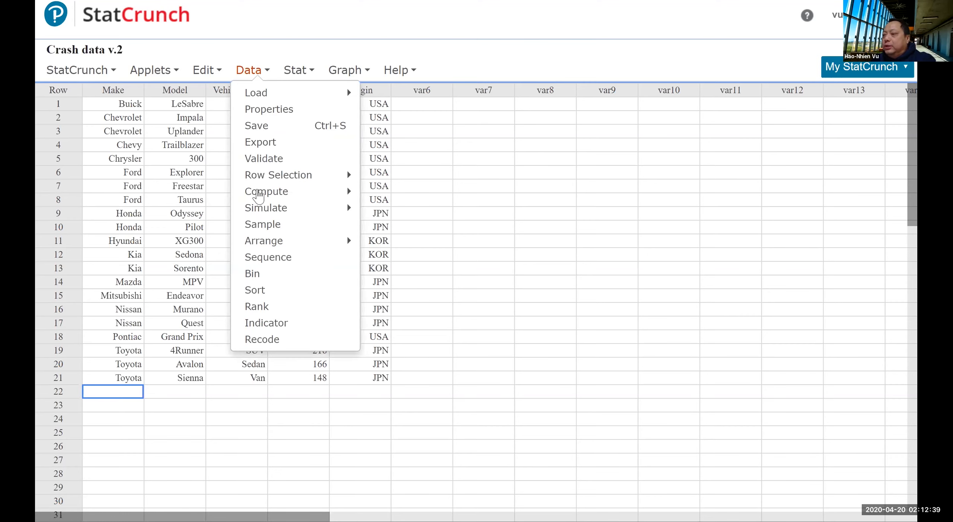
mouse_move(254, 290)
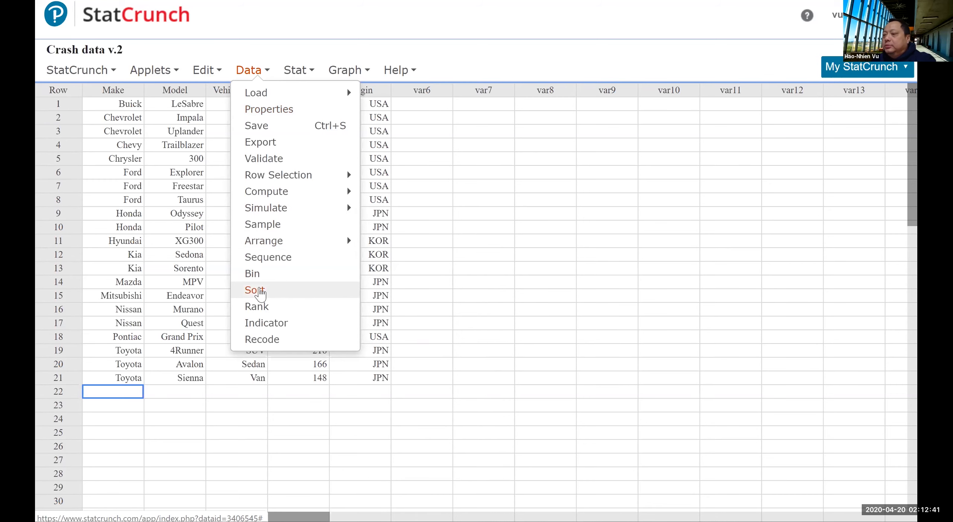
click(254, 290)
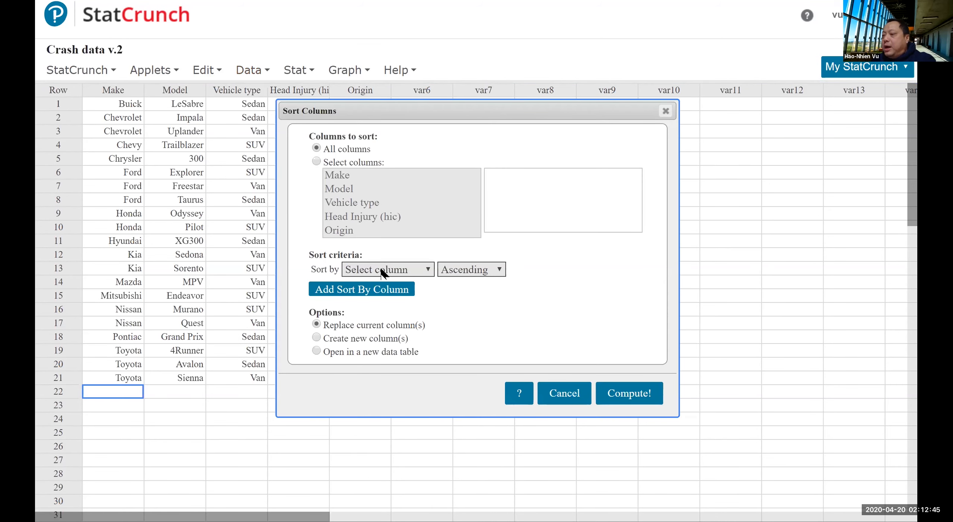
click(386, 269)
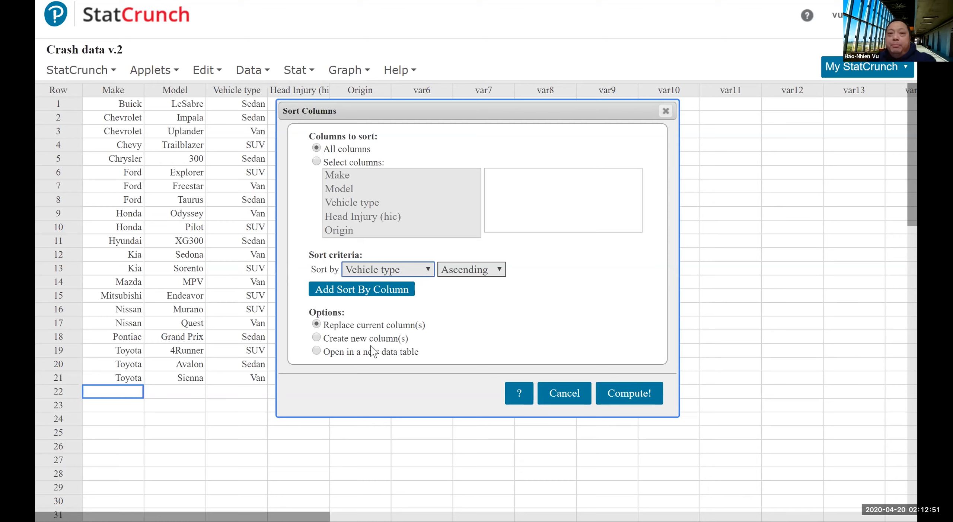
mouse_move(563, 393)
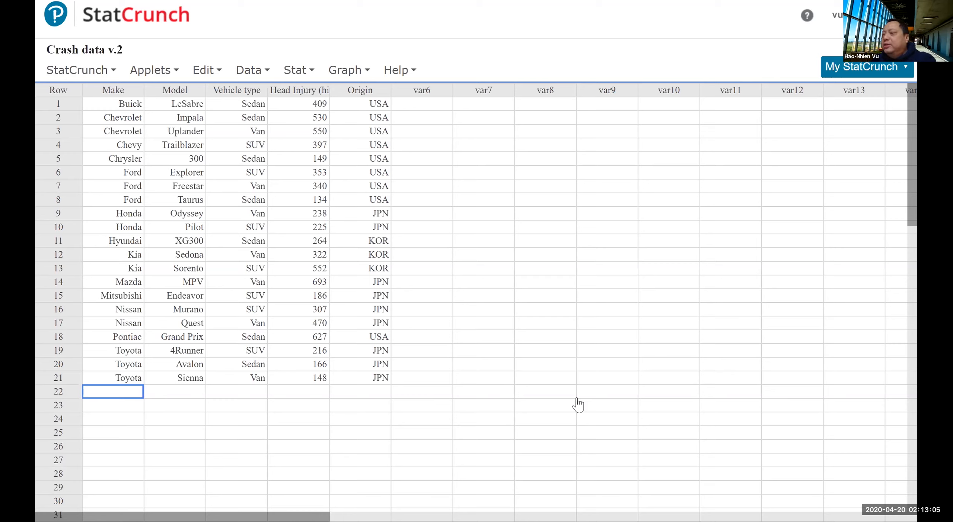
mouse_move(473, 79)
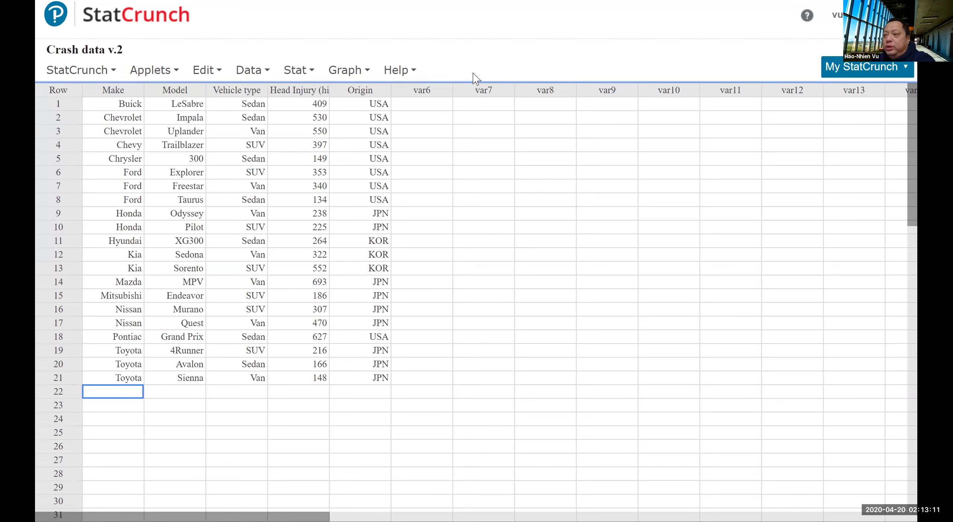
Step: Open Stat > ANOVA > One Way on the Crash data v.2 sheet
click(295, 70)
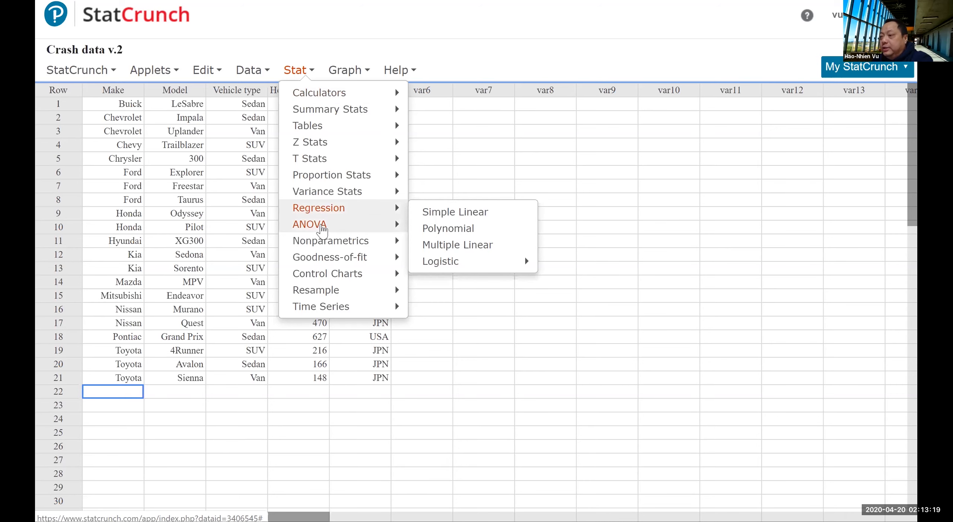
click(309, 224)
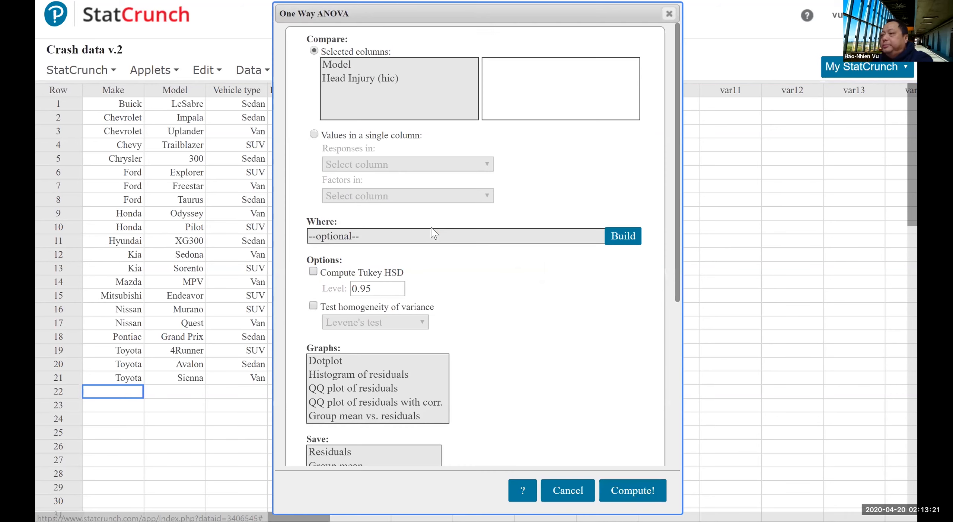
mouse_move(371, 73)
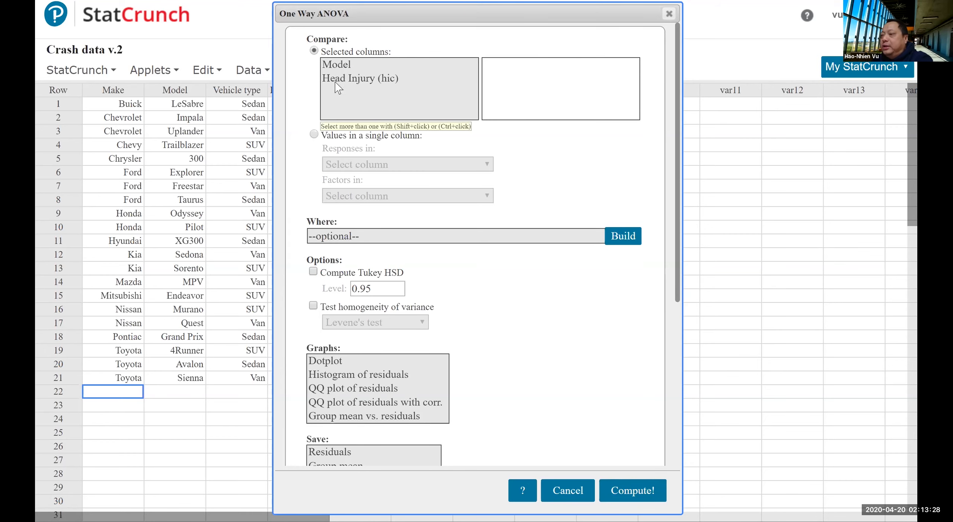
mouse_move(408, 80)
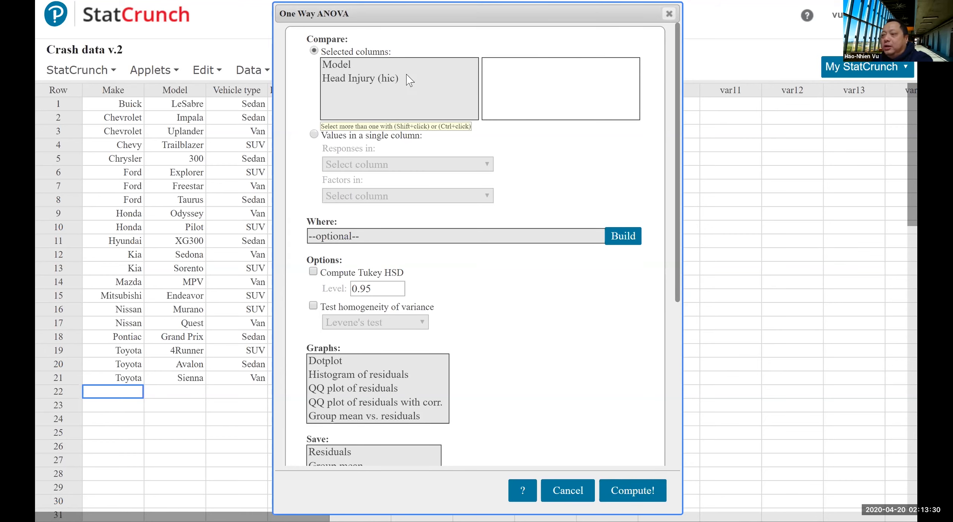
mouse_move(538, 7)
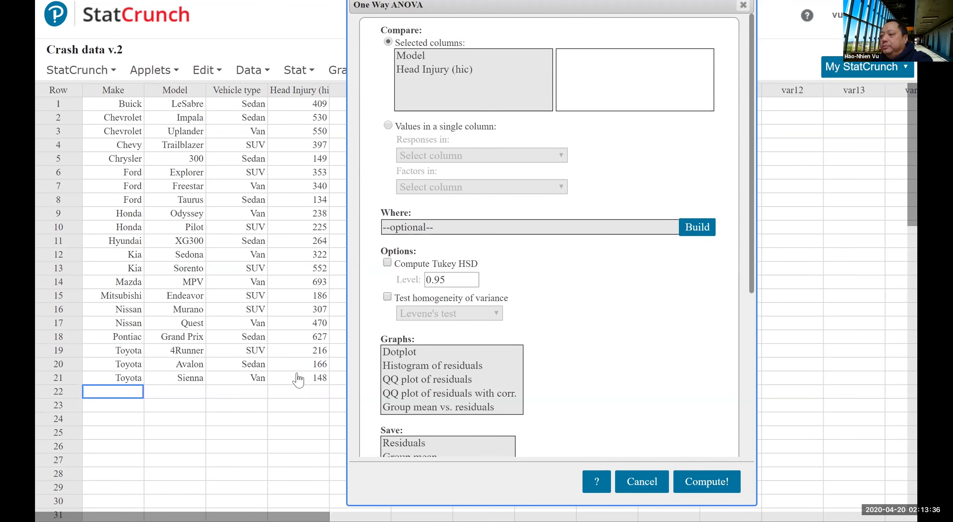
mouse_move(391, 130)
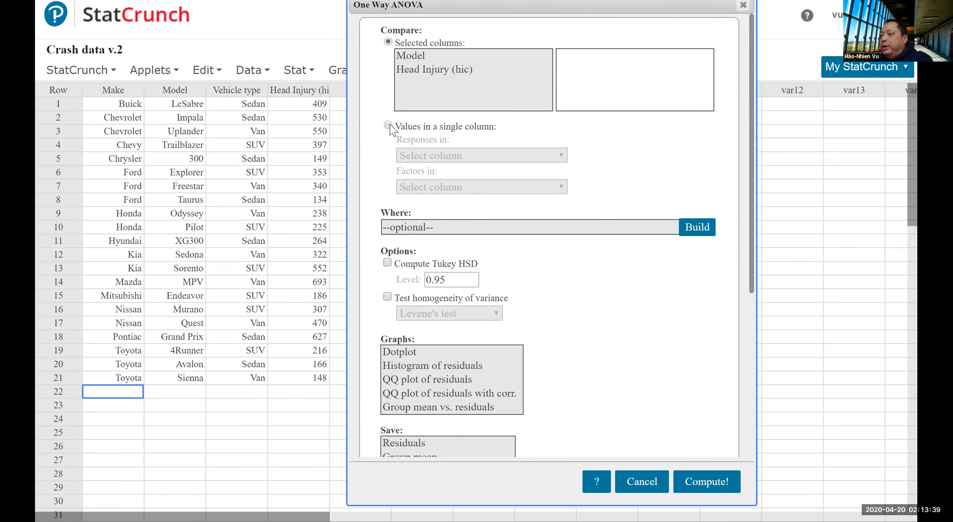
Step: Use single-column values: Head Injury (hic) as responses, Vehicle type as factor
click(388, 126)
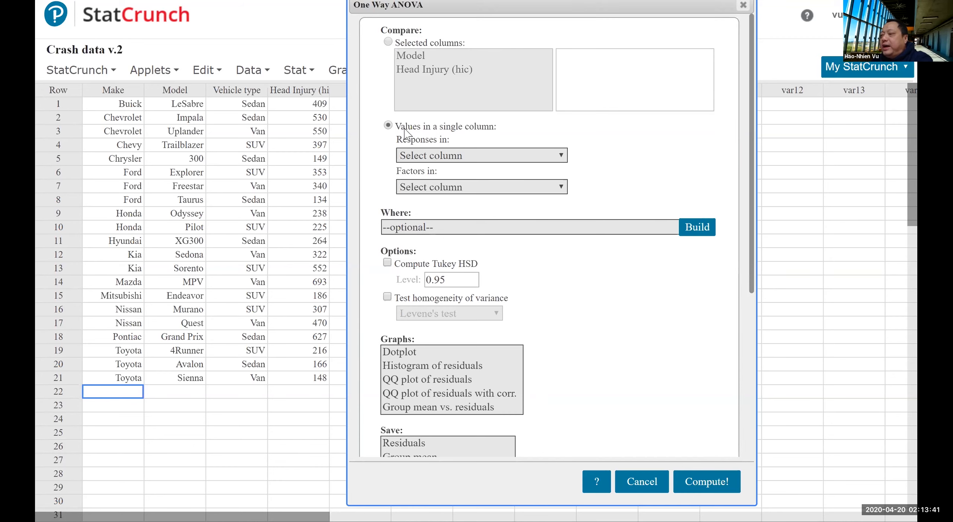
mouse_move(488, 135)
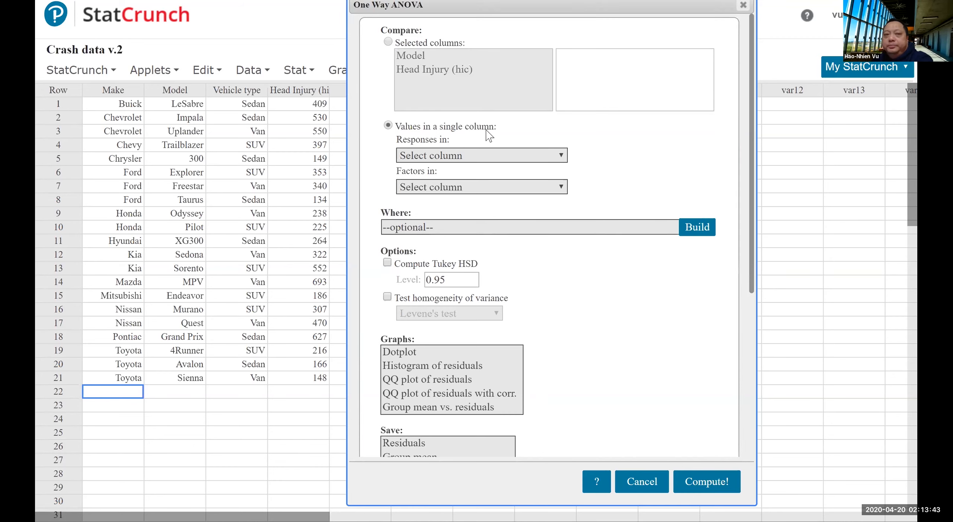
mouse_move(504, 161)
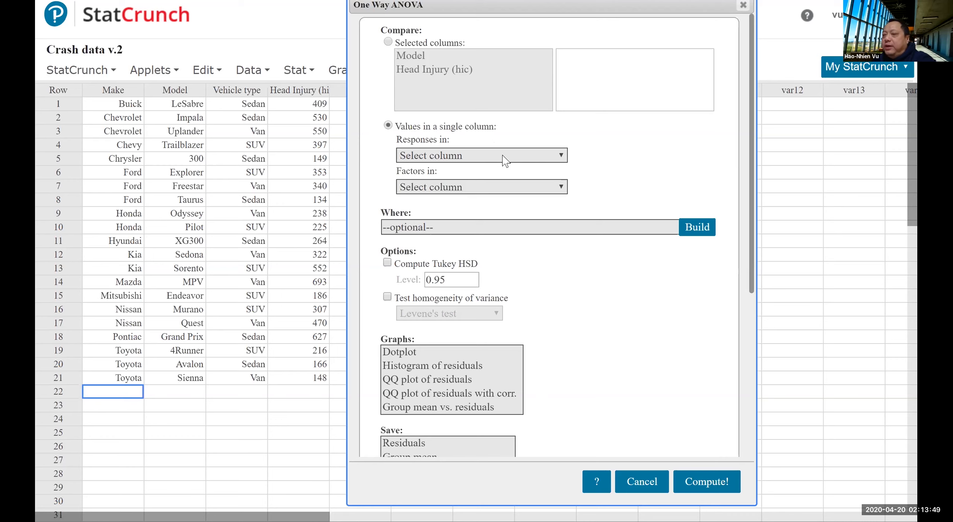
click(480, 156)
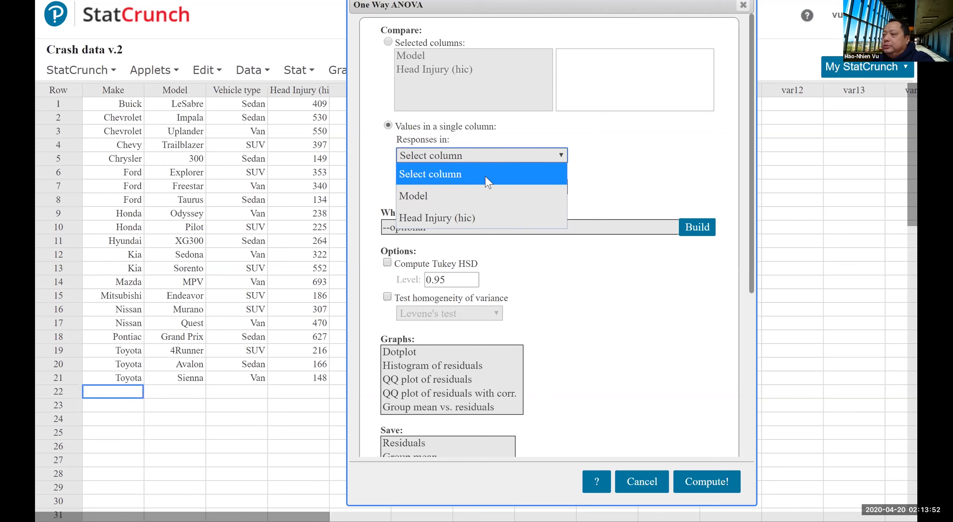
click(436, 218)
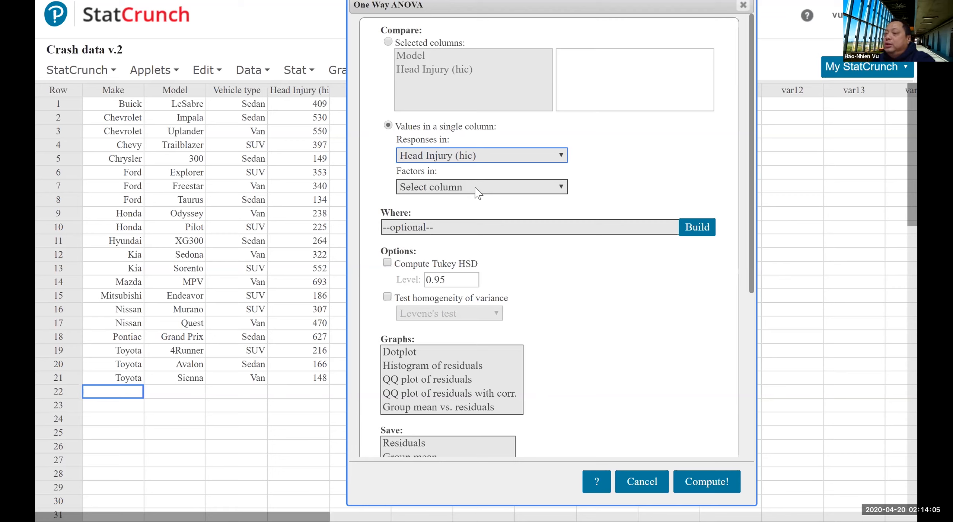
click(480, 187)
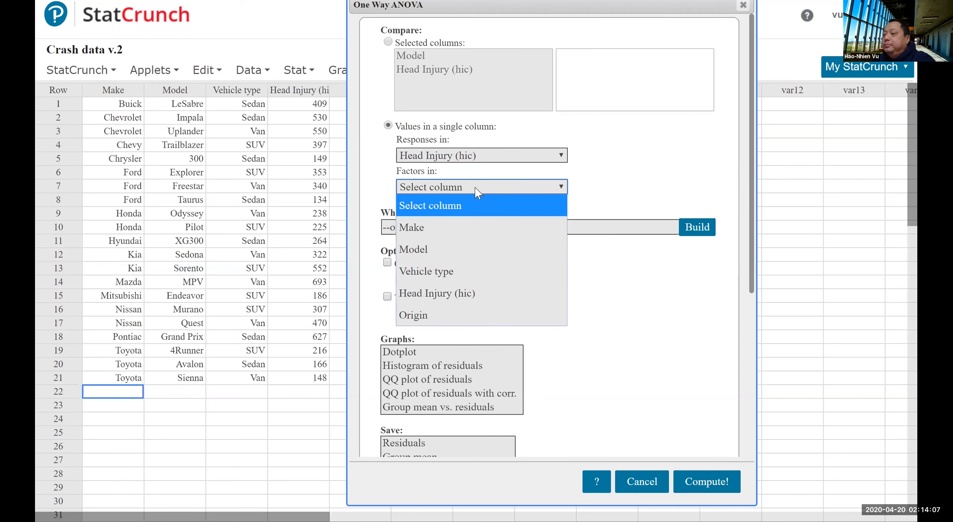
mouse_move(442, 293)
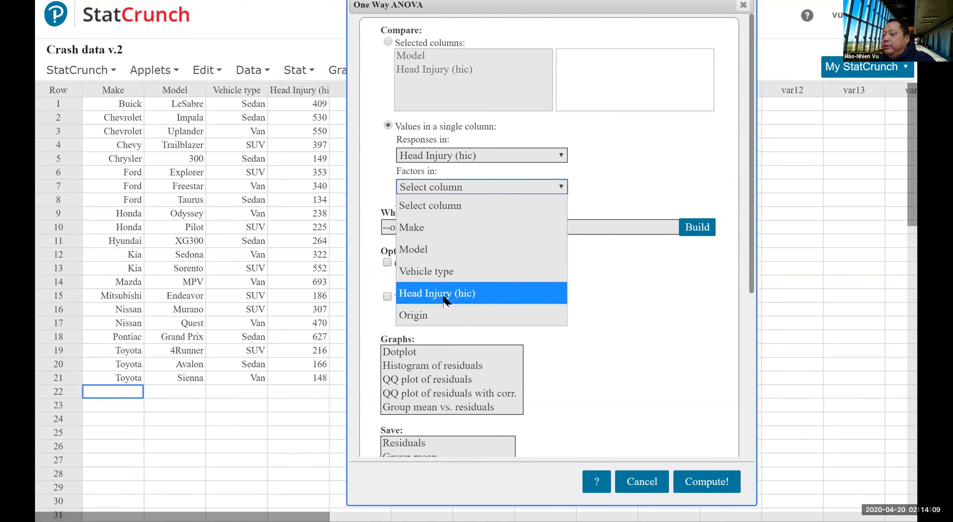
click(426, 272)
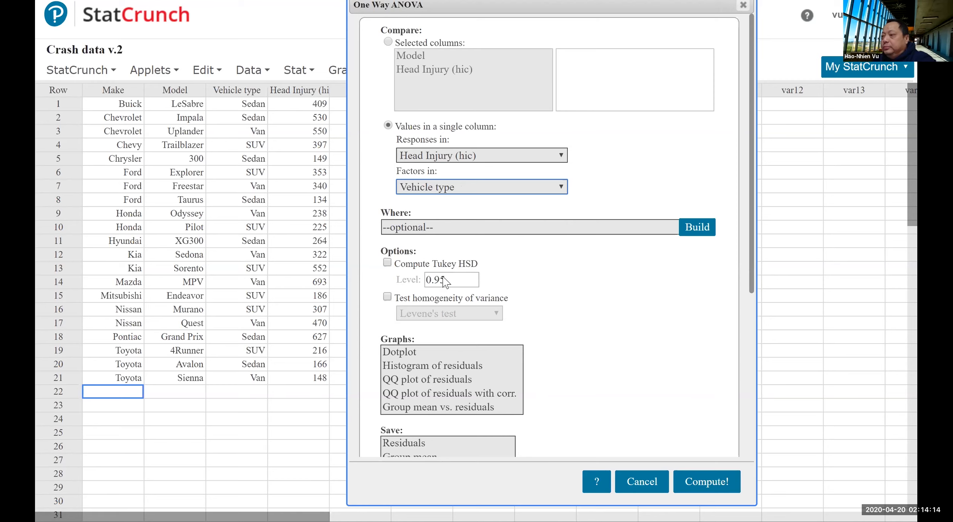
mouse_move(261, 121)
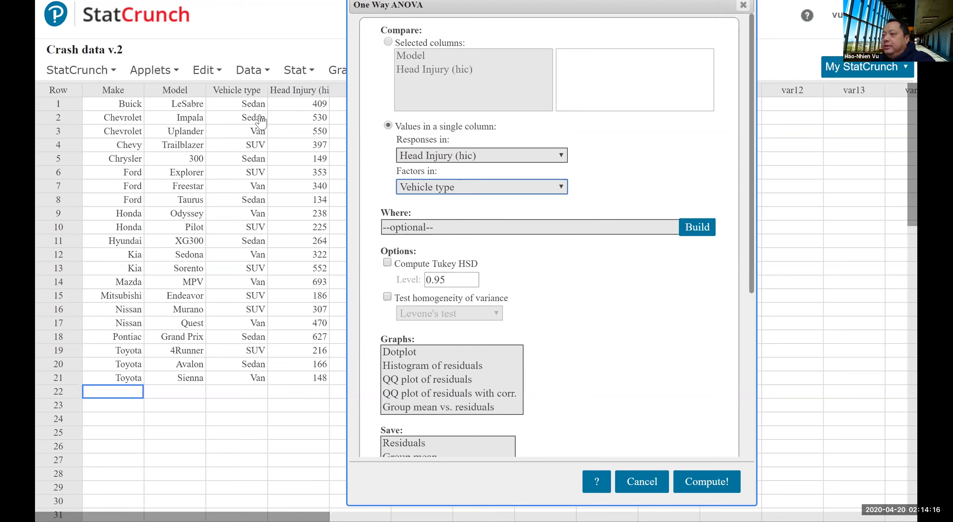
mouse_move(412, 194)
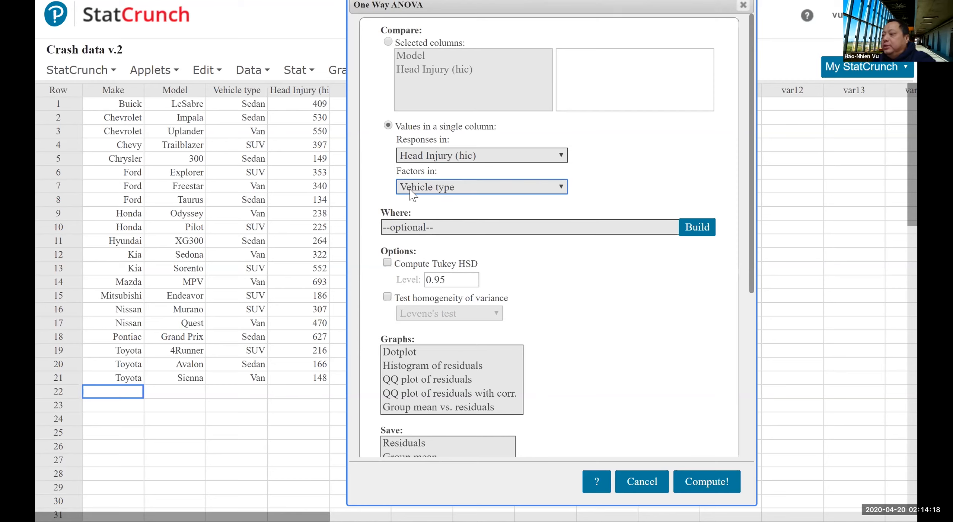
mouse_move(452, 158)
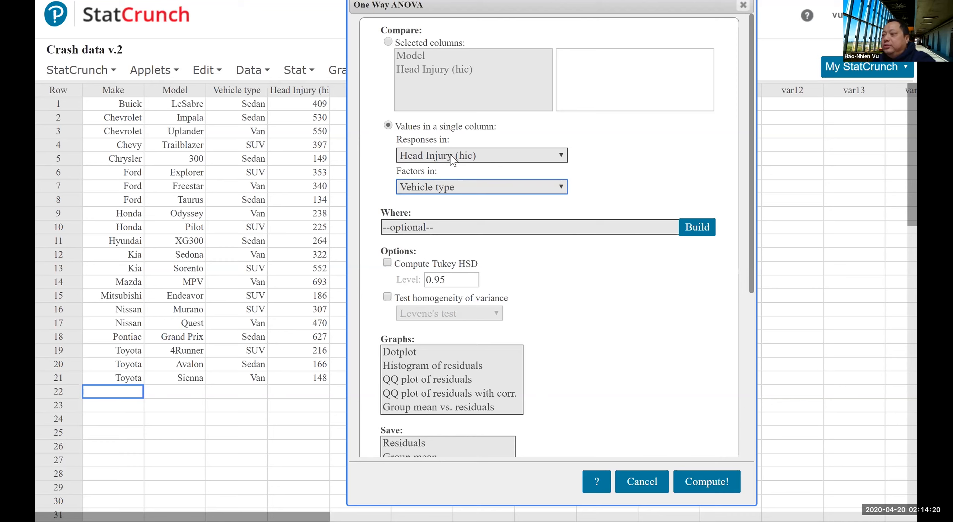
mouse_move(425, 318)
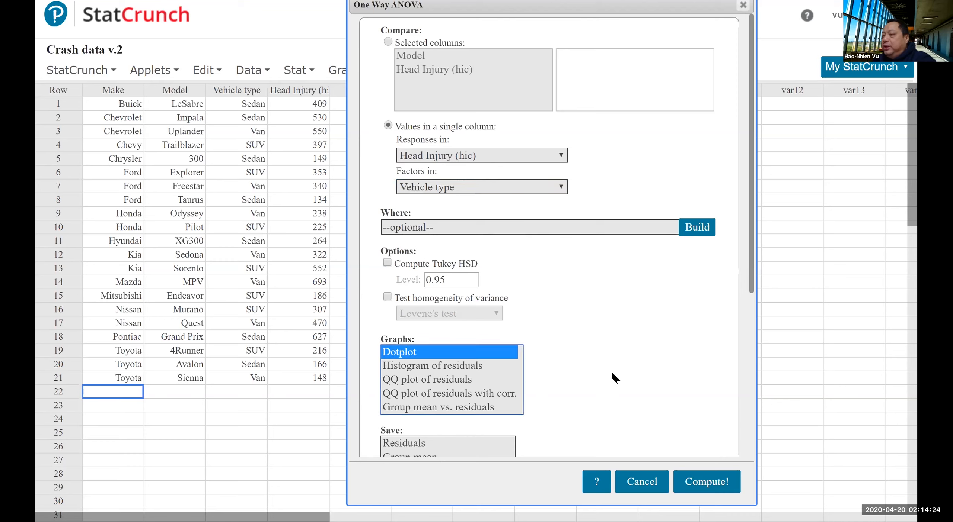
mouse_move(721, 449)
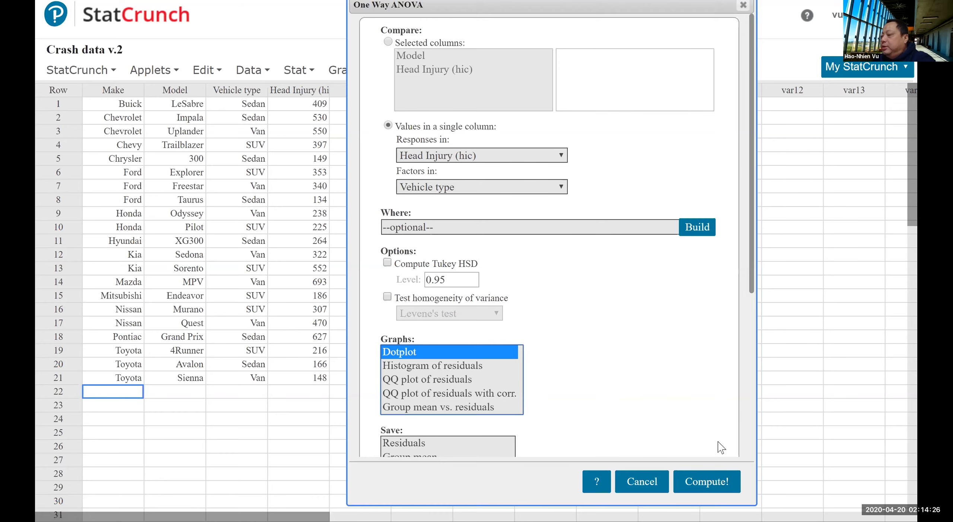
Step: Compute the head injury by vehicle type ANOVA (F-Stat 0.399, P-value 0.677)
click(706, 482)
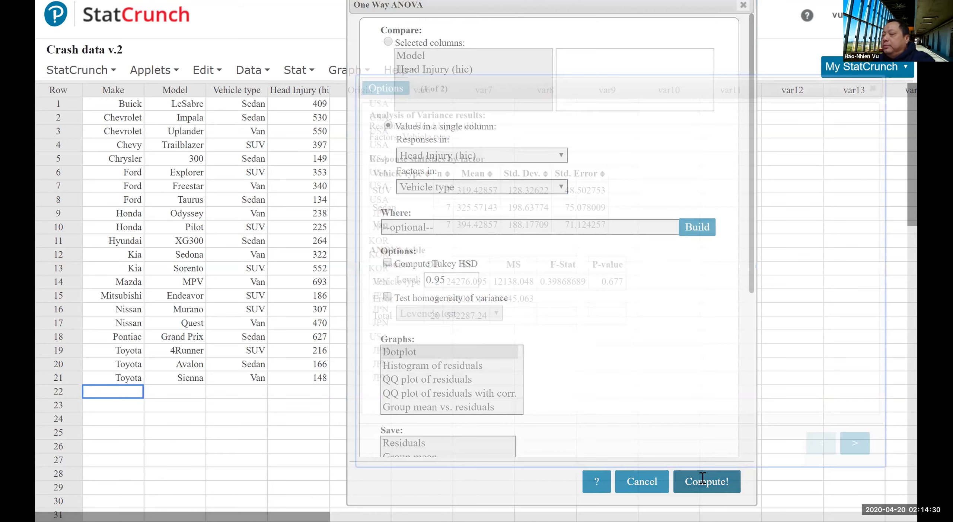
click(706, 482)
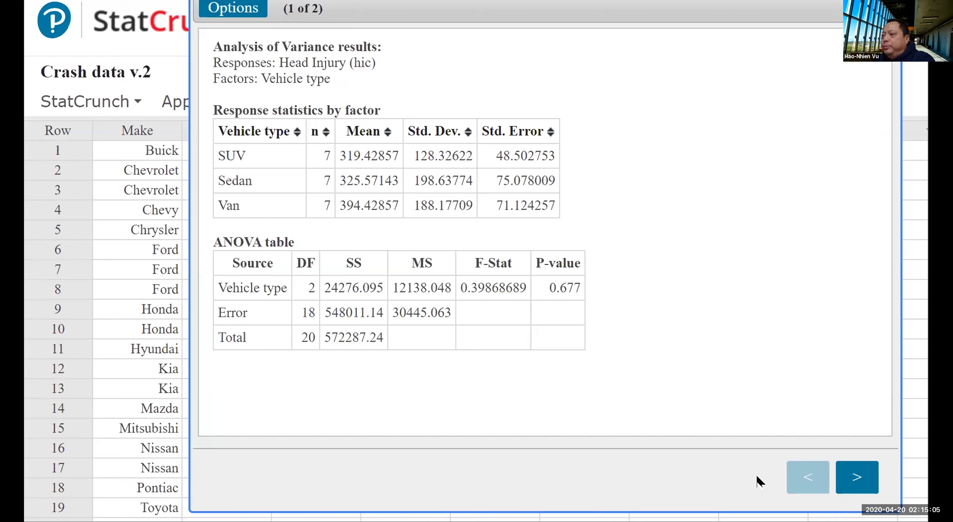
mouse_move(700, 382)
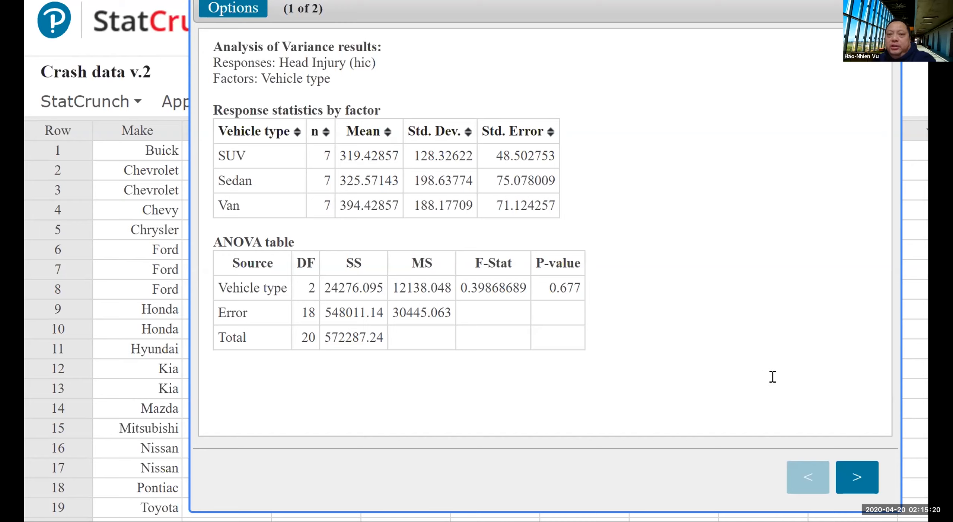
Step: Go to results page 2 showing the SUV, Sedan and Van dotplot
click(856, 477)
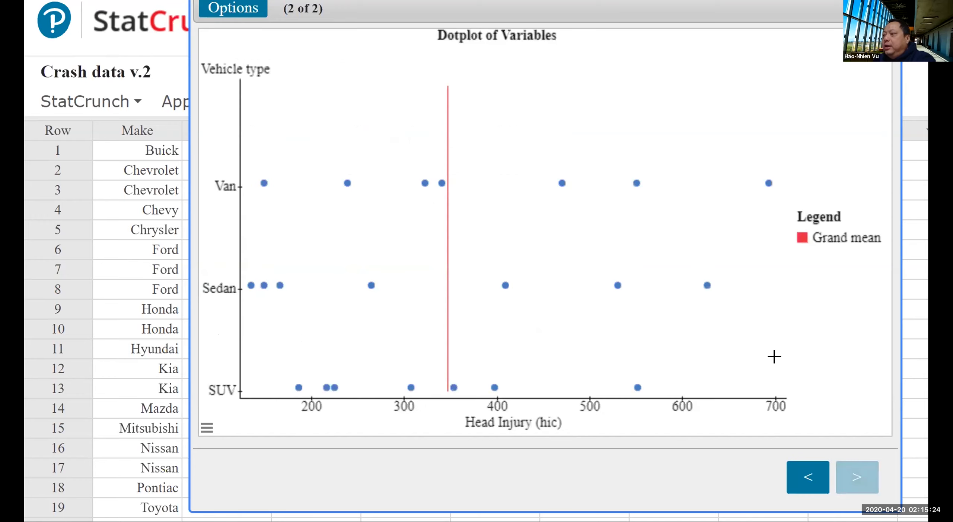
mouse_move(400, 340)
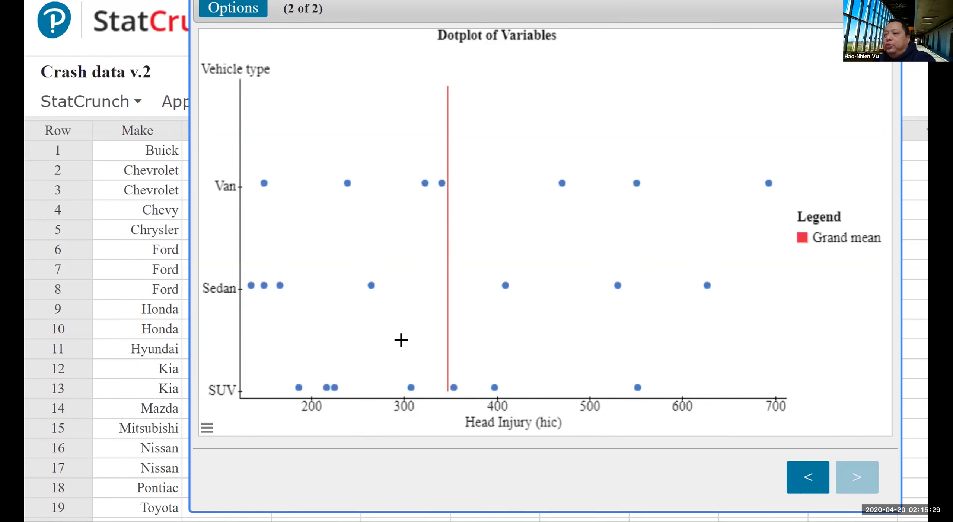
mouse_move(370, 331)
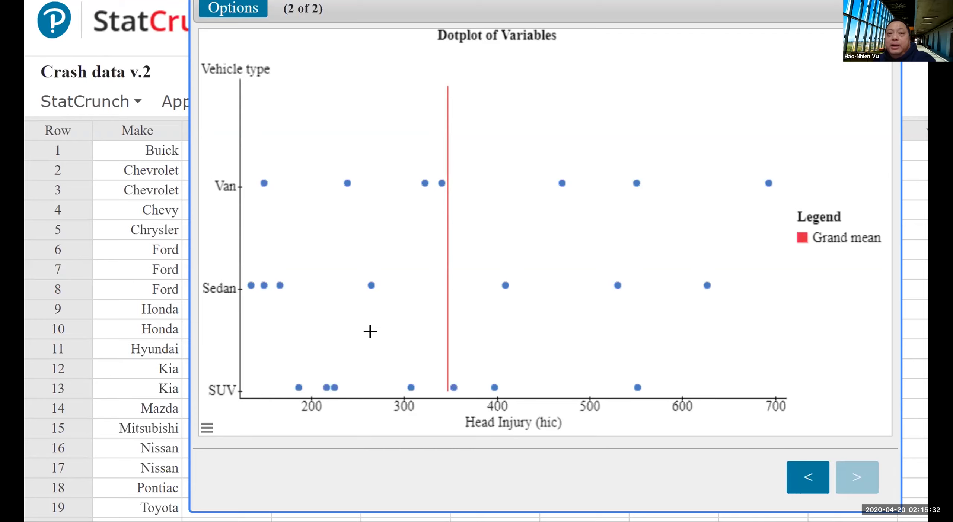
mouse_move(441, 372)
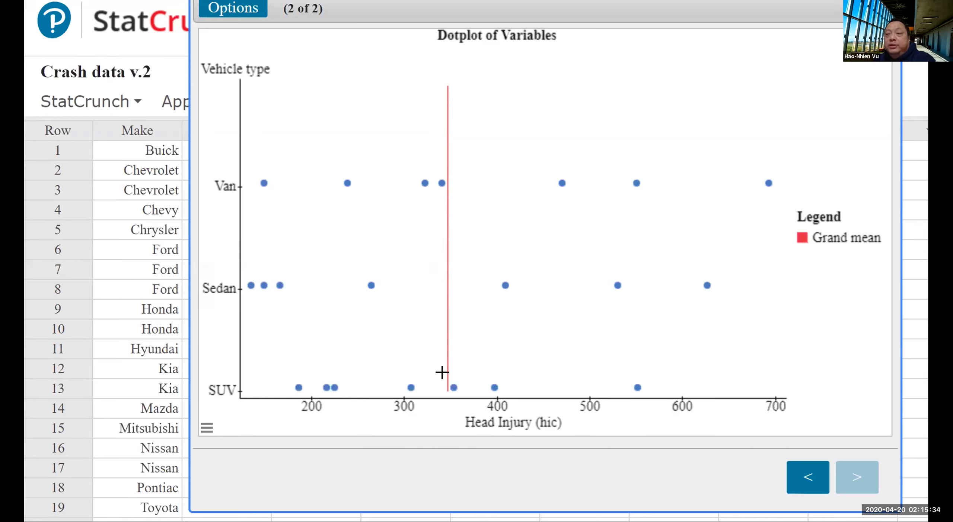
mouse_move(434, 340)
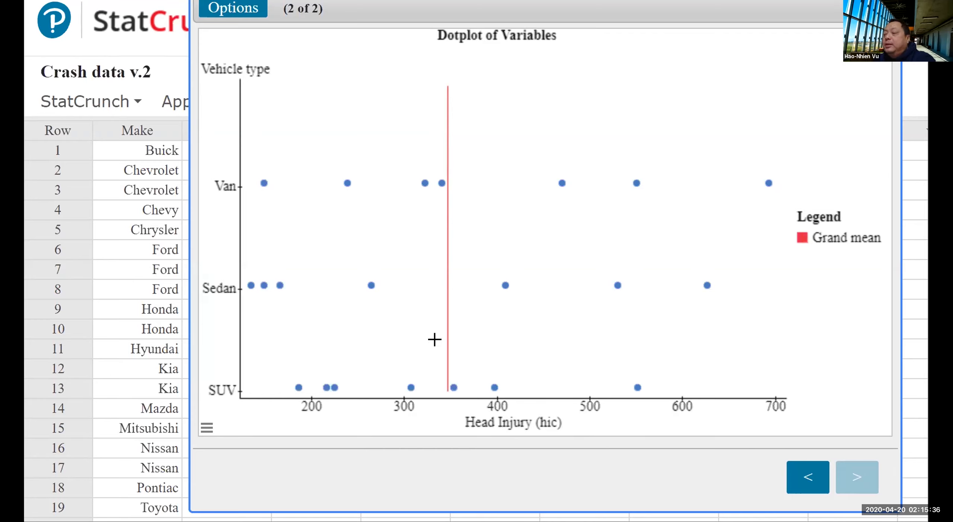
mouse_move(266, 180)
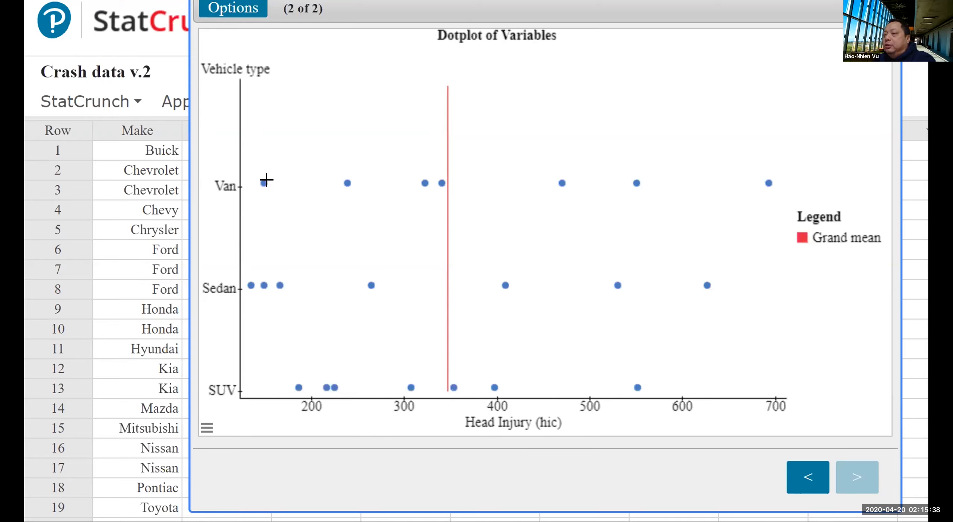
mouse_move(639, 332)
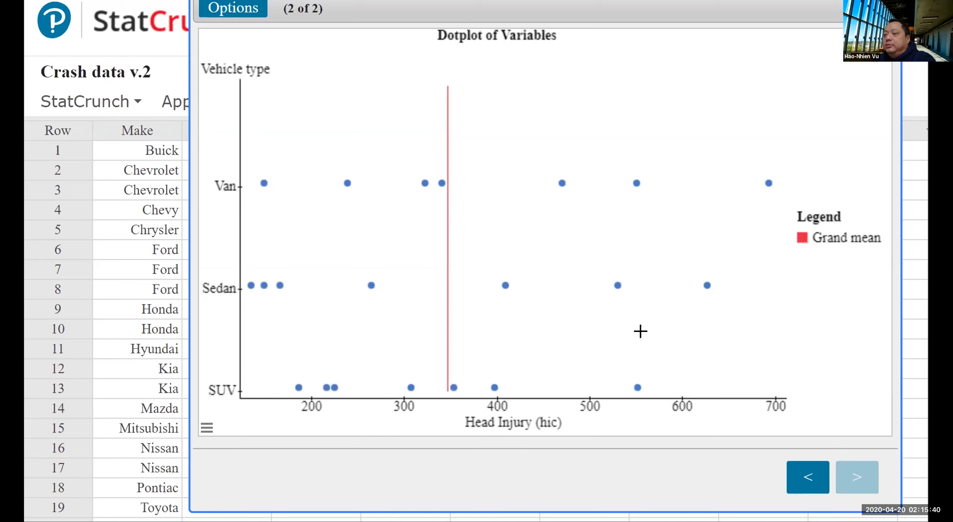
mouse_move(498, 206)
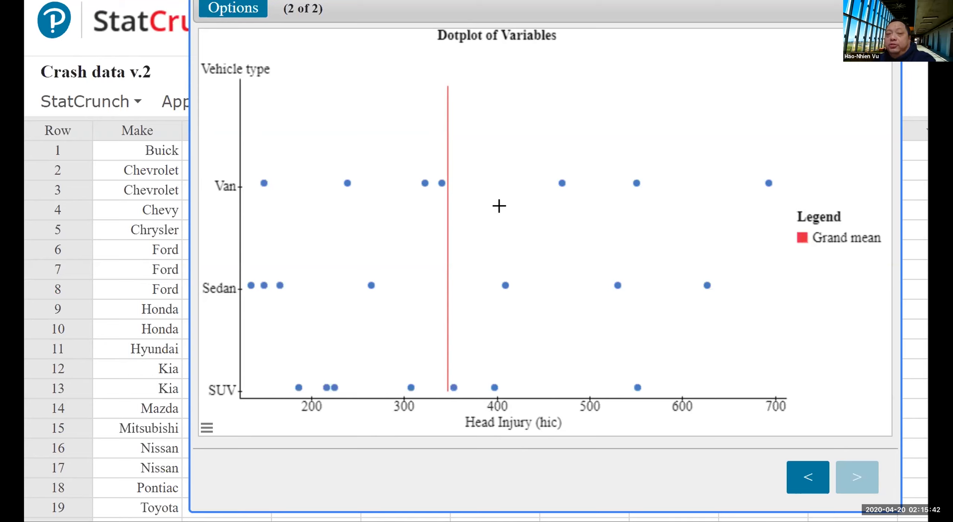
mouse_move(654, 274)
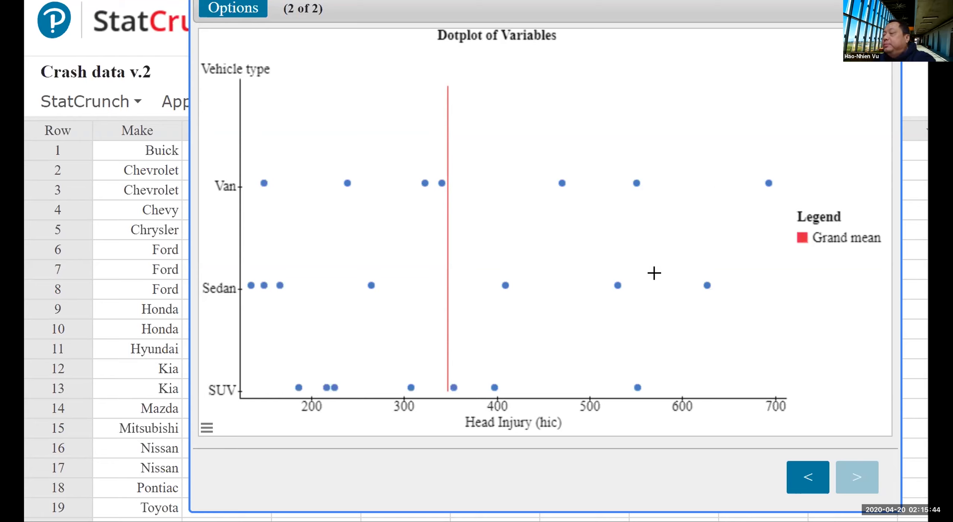
mouse_move(707, 218)
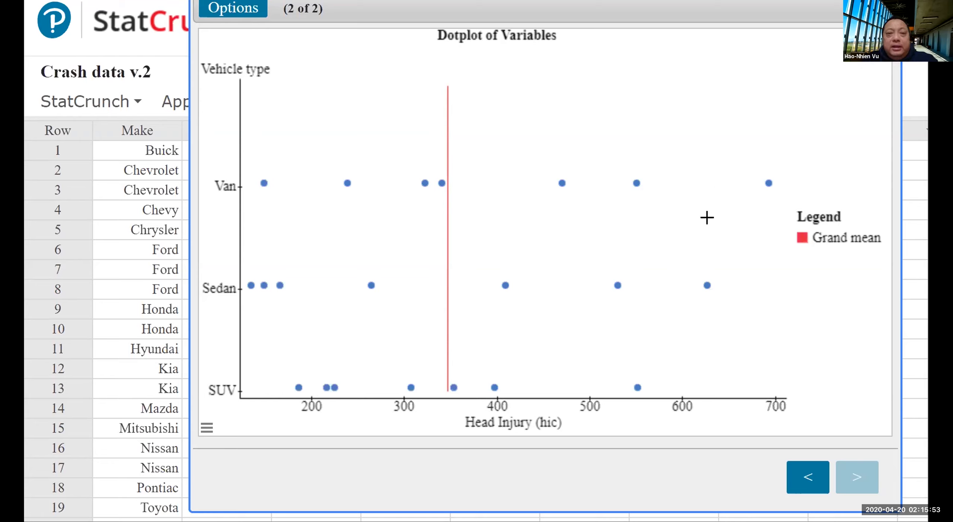